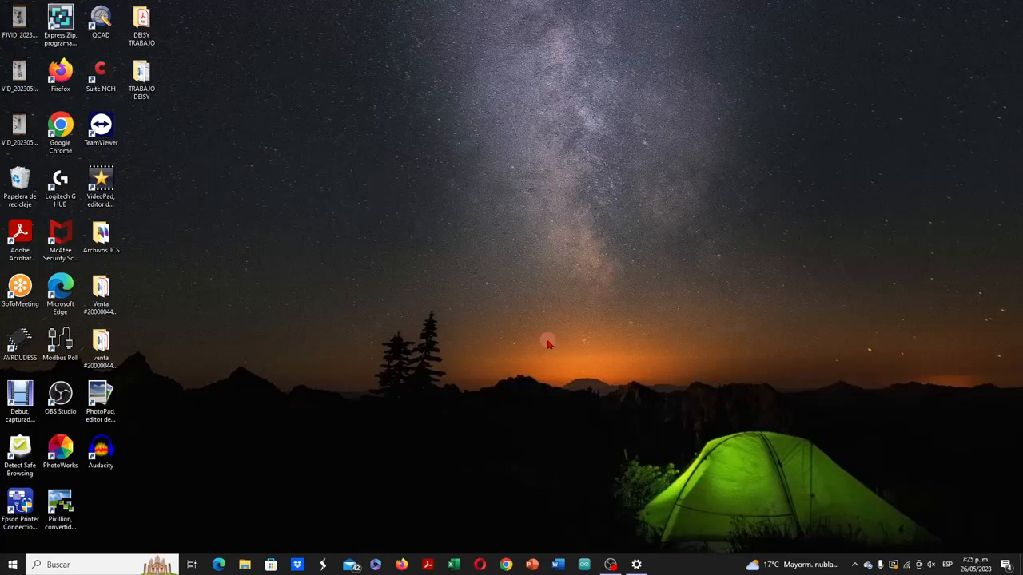
Step: Open the Pico's RPI-RP2 (E:) drive in File Explorer, showing INDEX and INFO_UF2
click(245, 563)
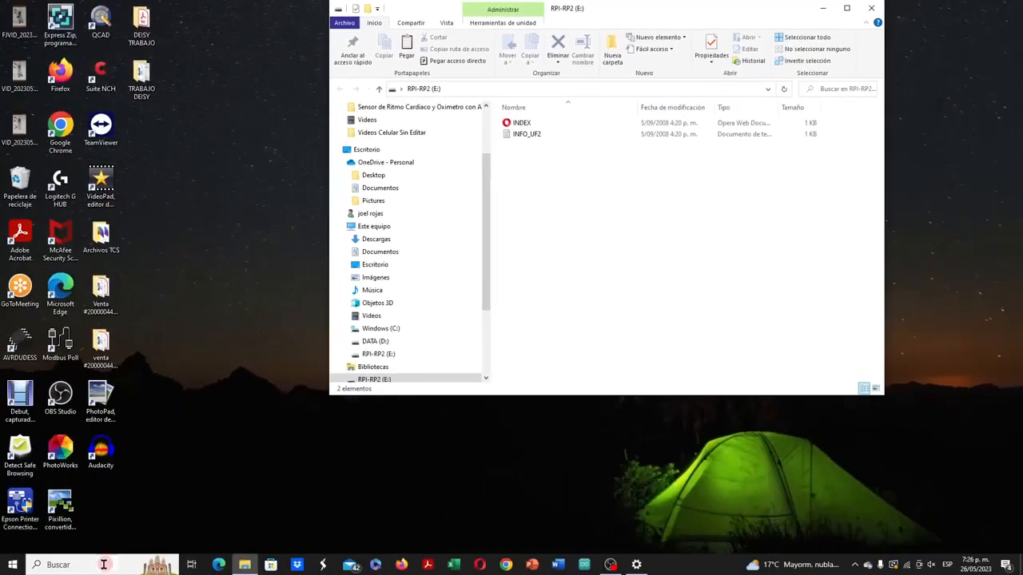
Step: Check Device Manager for the board as RP2 Boot, then select INDEX on RPI-RP2
text(dispo)
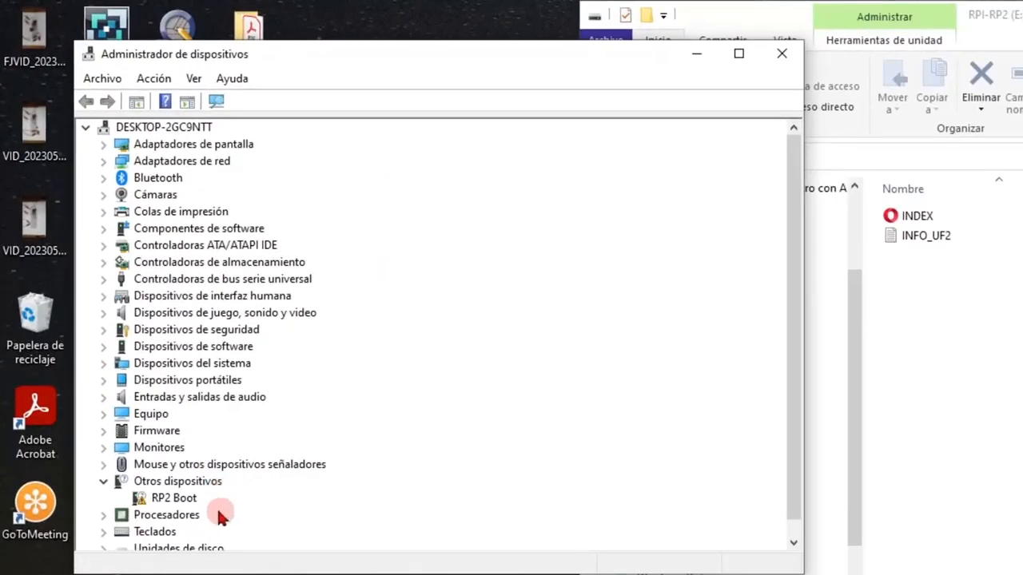
mouse_move(192, 507)
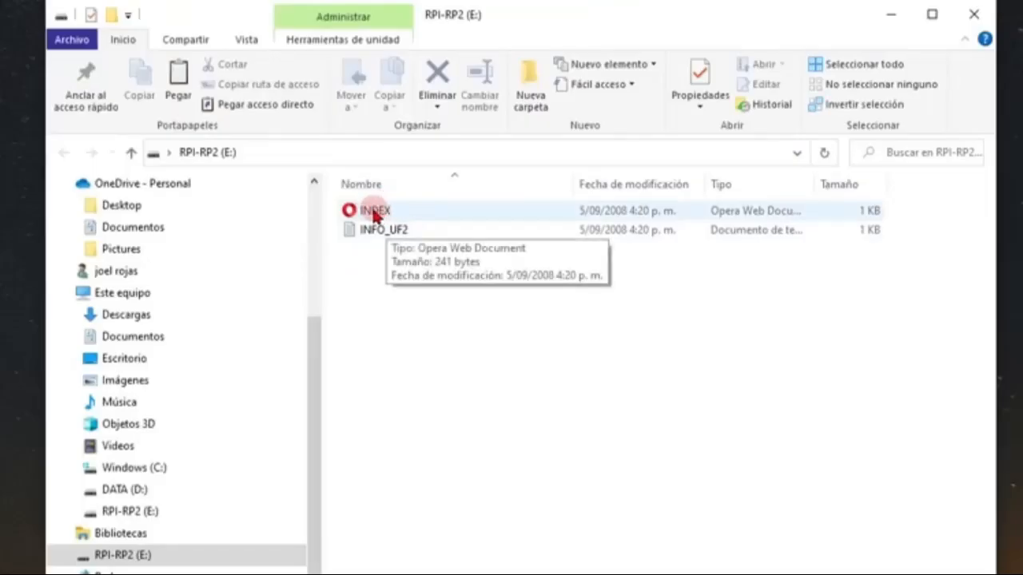
click(369, 210)
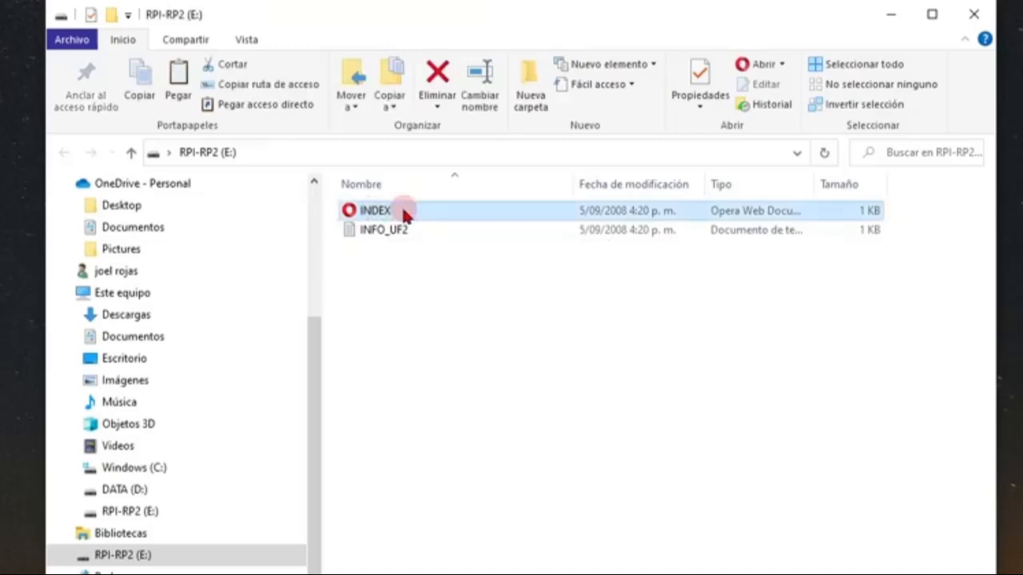
Step: Open INDEX to reach the MicroPython docs page and pick the Raspberry Pi Pico UF2 link
double_click(376, 210)
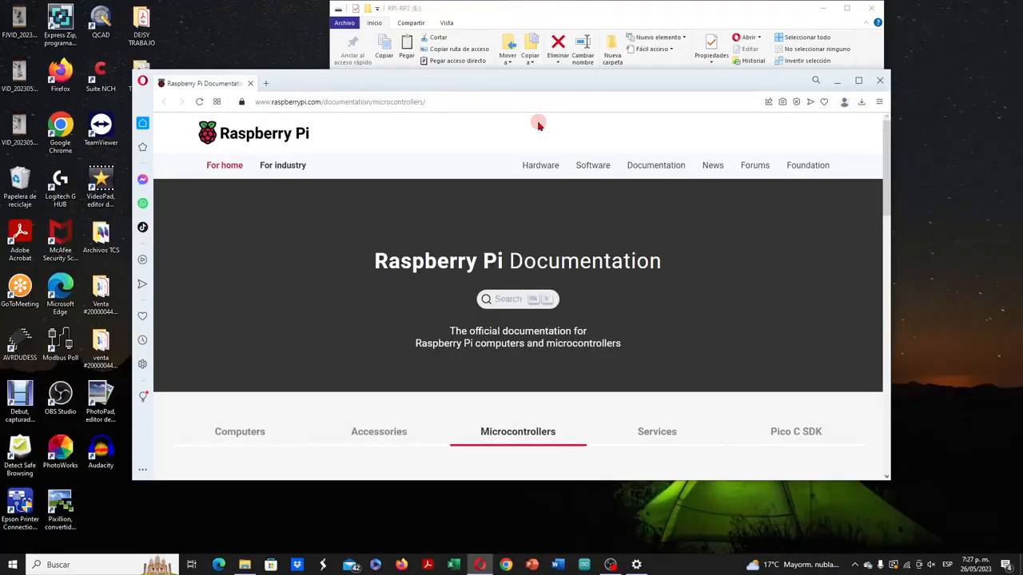
scroll(down, 3)
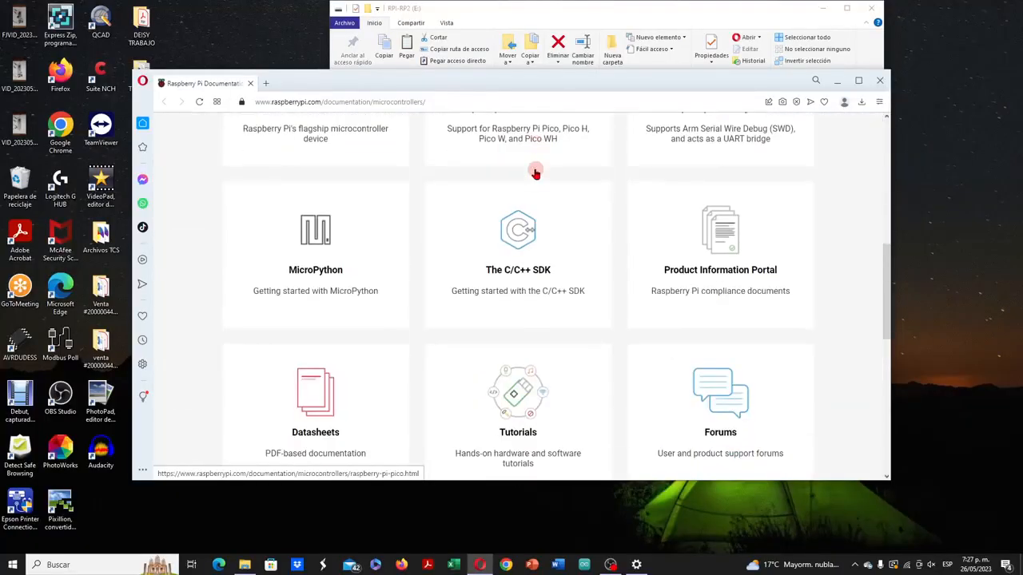
mouse_move(364, 297)
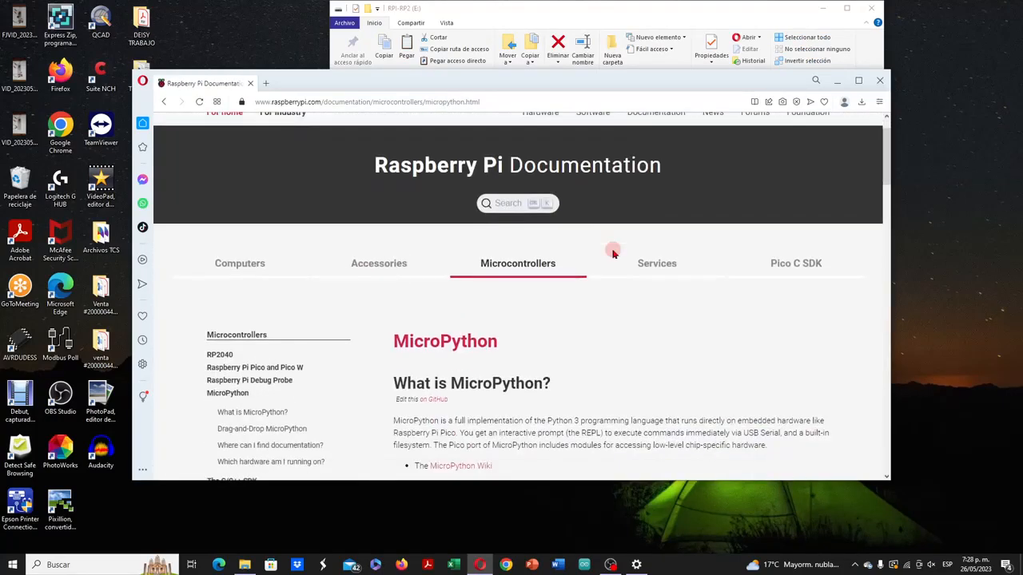
scroll(down, 3)
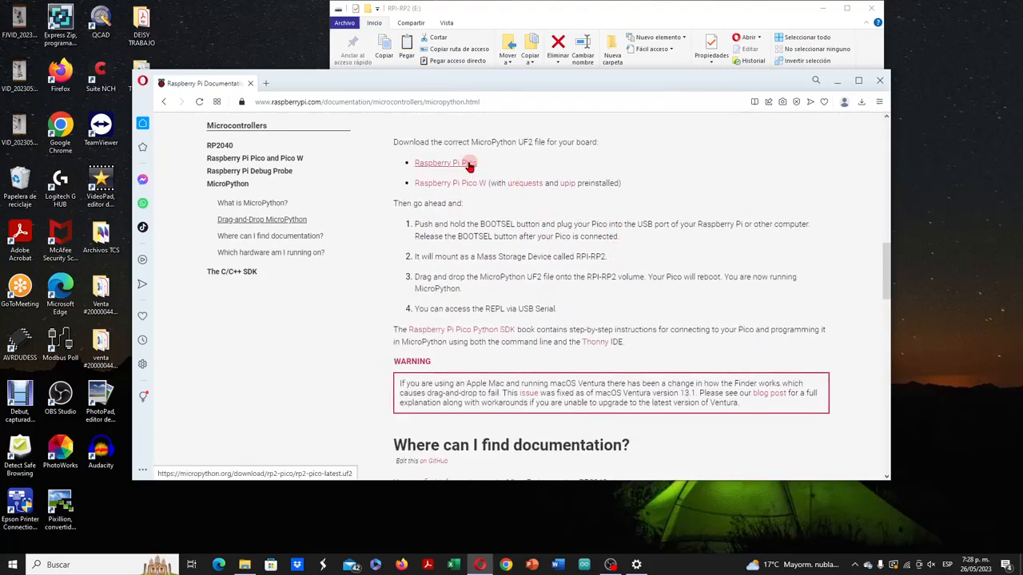
click(439, 163)
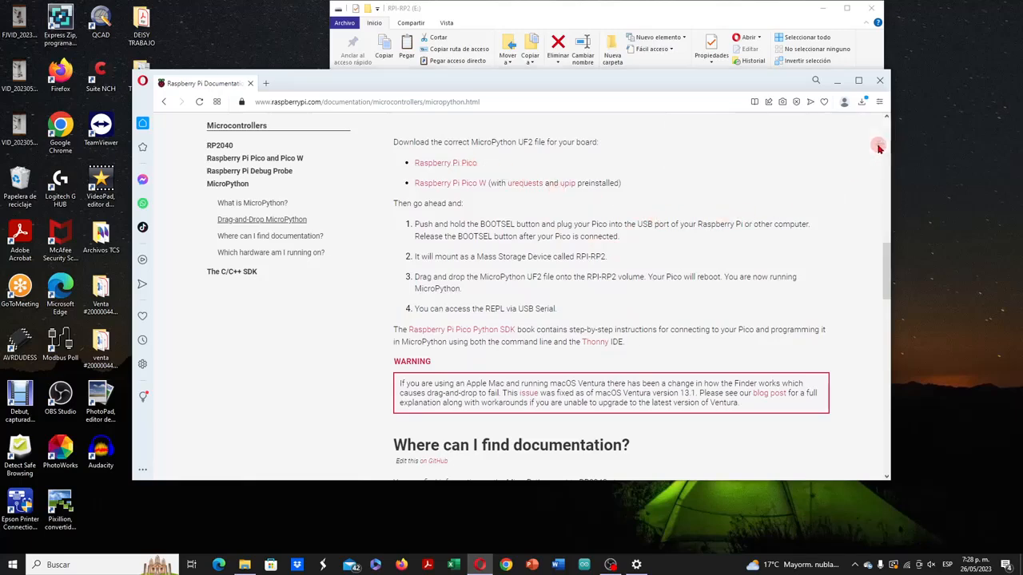
right_click(583, 151)
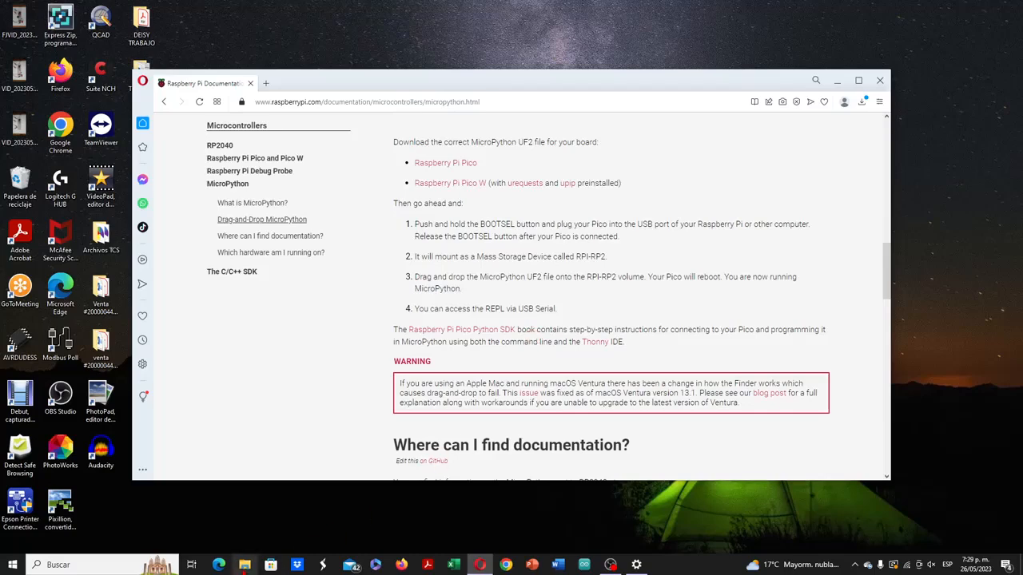
Step: Confirm RPI-RP2 is gone from This PC and the Pico is a USB serial device on COM3
click(243, 563)
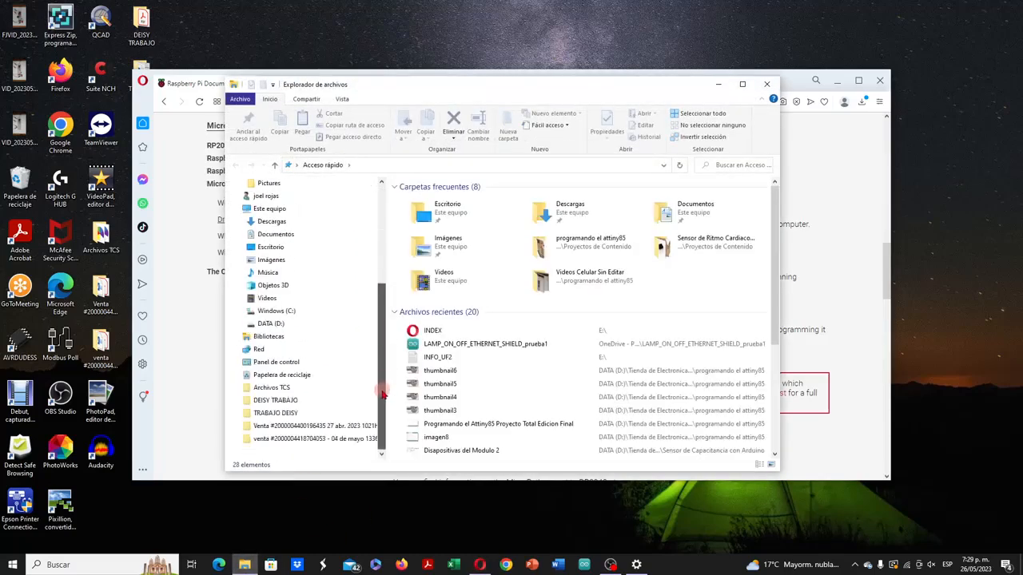
click(271, 233)
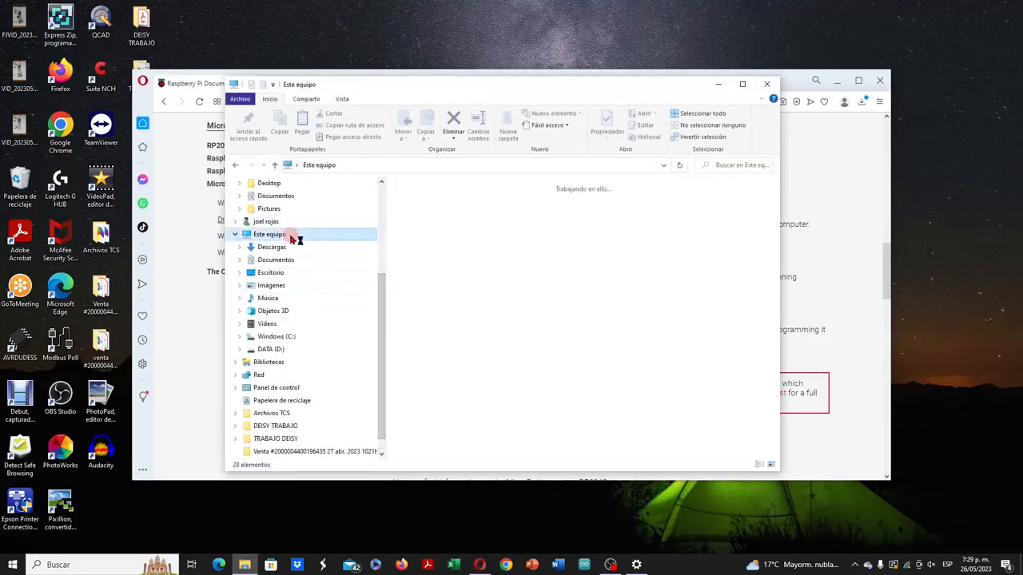
click(269, 234)
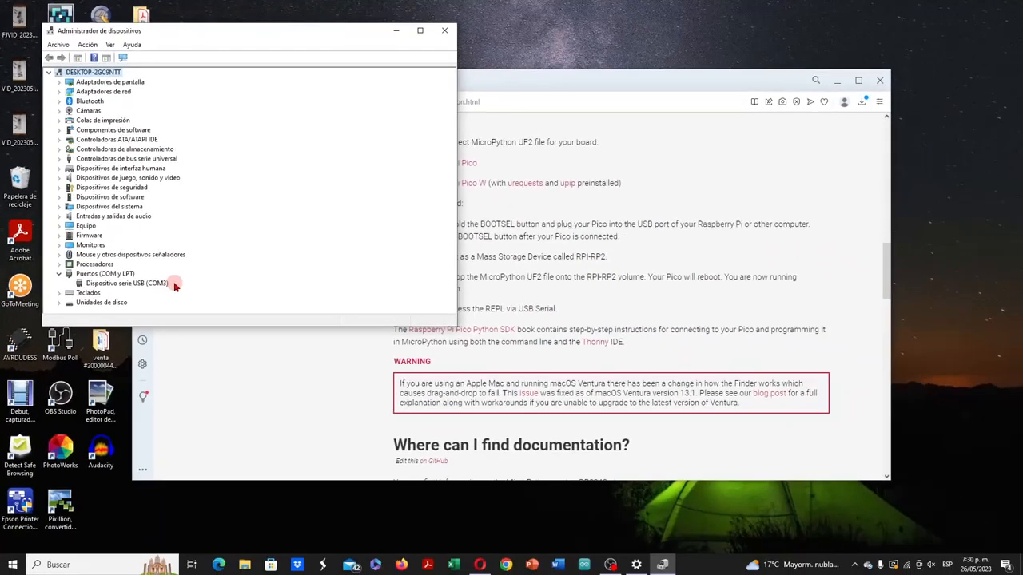
click(441, 30)
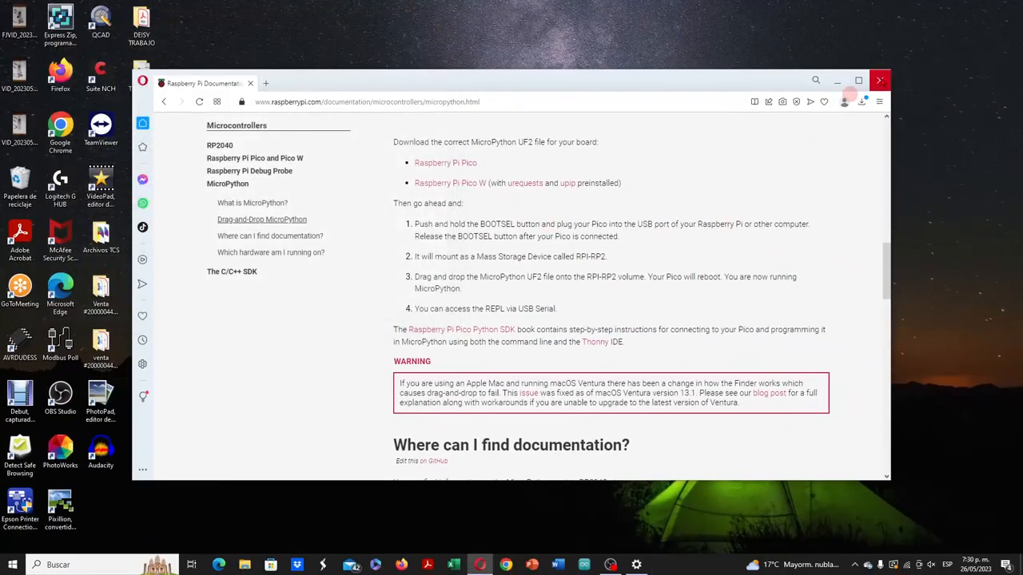
Step: Close Opera and download the Windows 64-bit Thonny installer from thonny.org
click(883, 80)
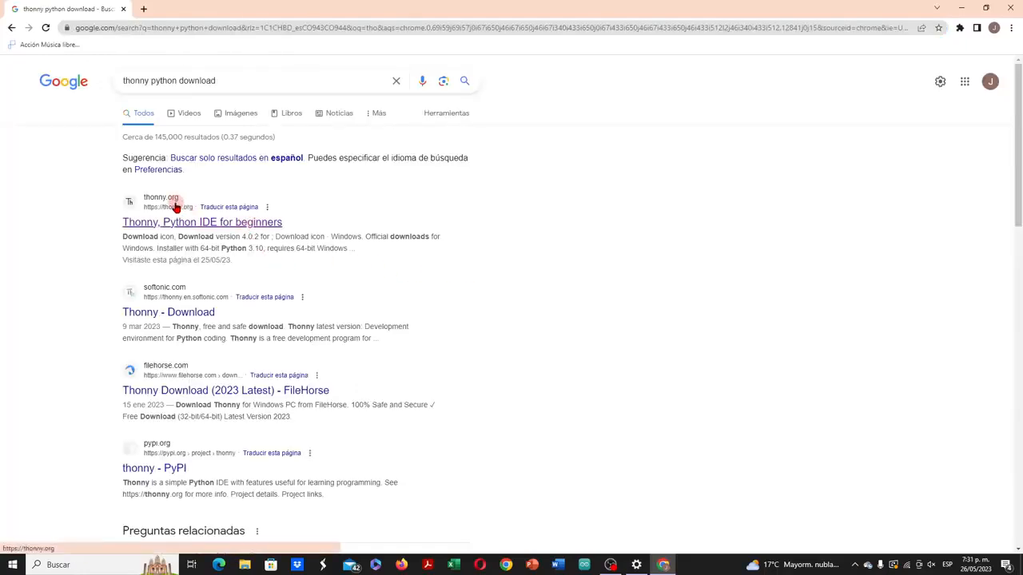
click(202, 221)
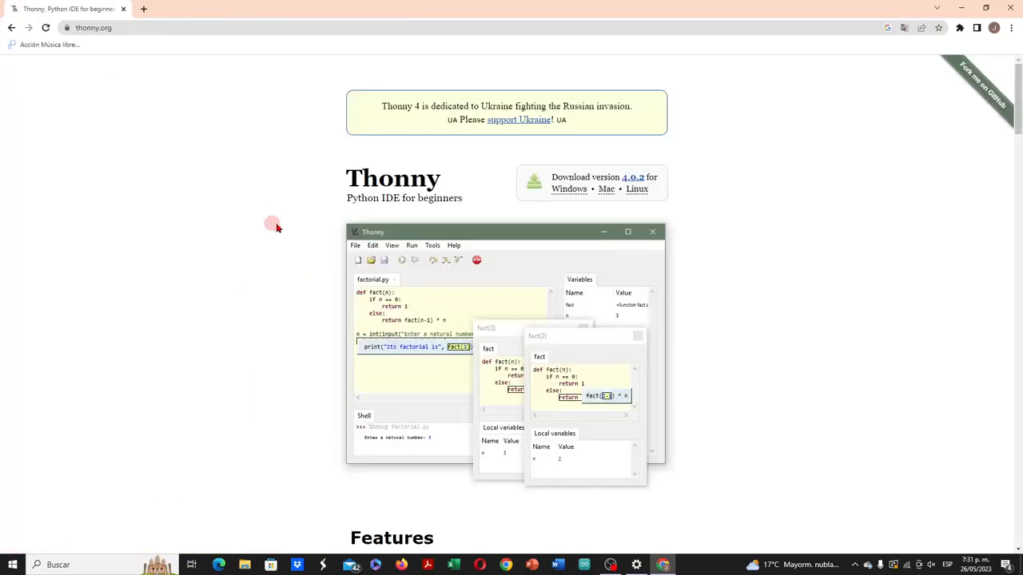
click(568, 189)
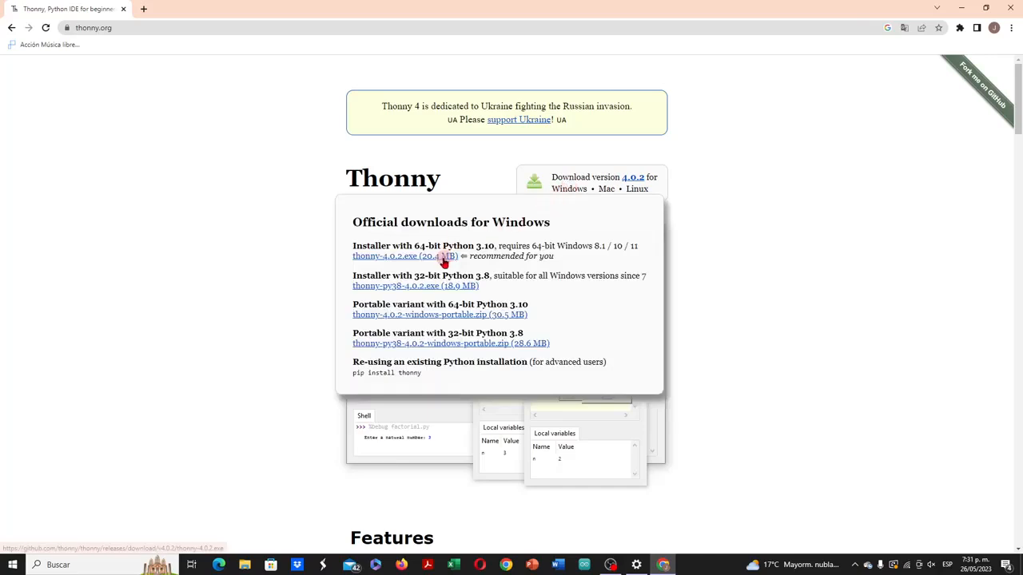
click(404, 256)
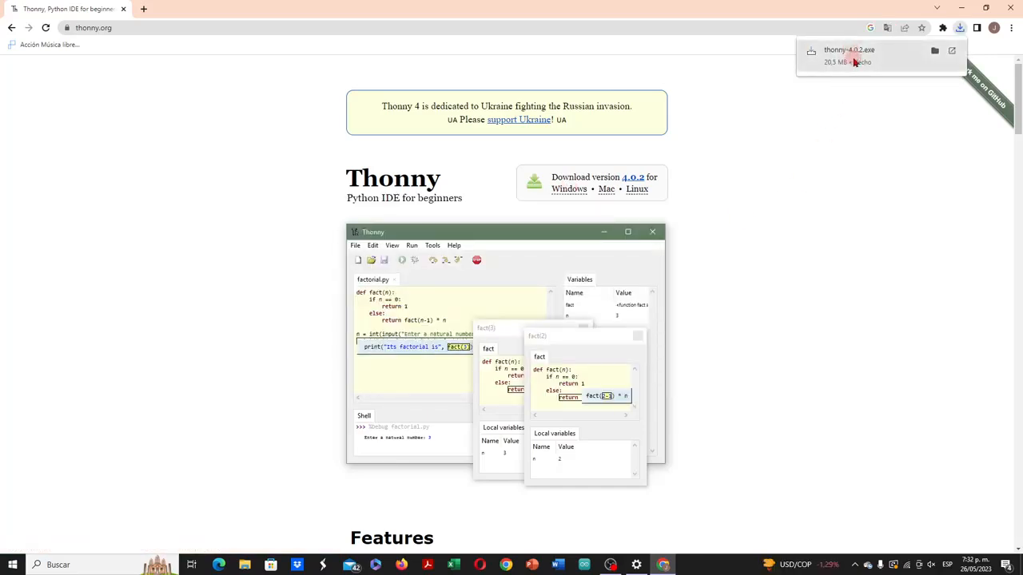
Step: Run the Thonny installer for the current user only, accepting and continuing
click(851, 49)
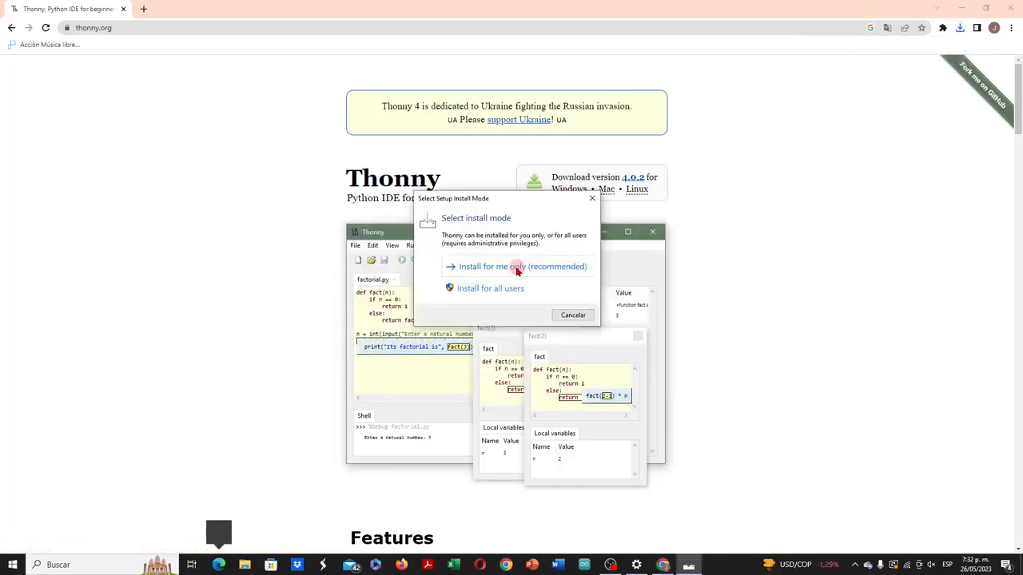
click(518, 266)
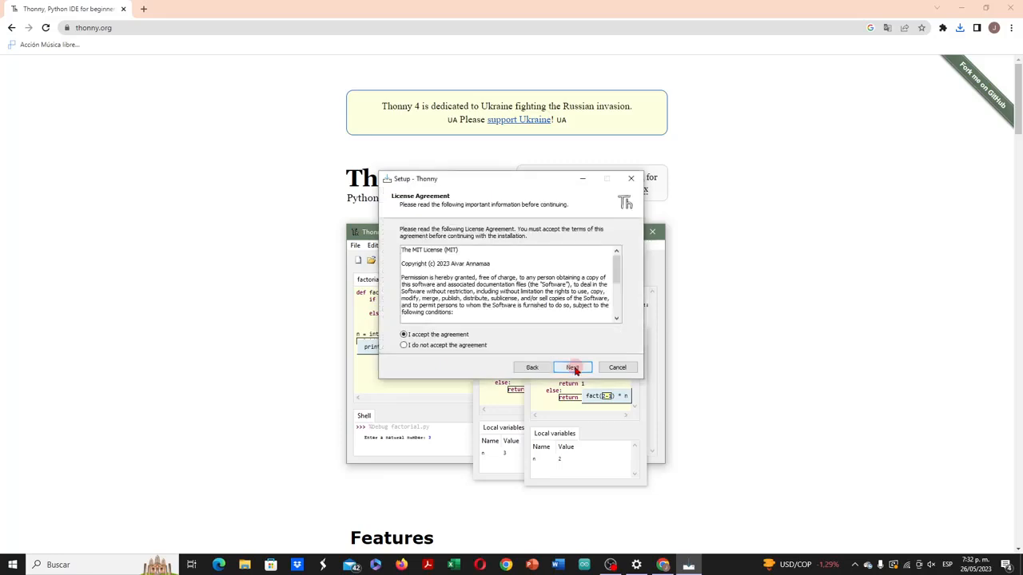
click(572, 367)
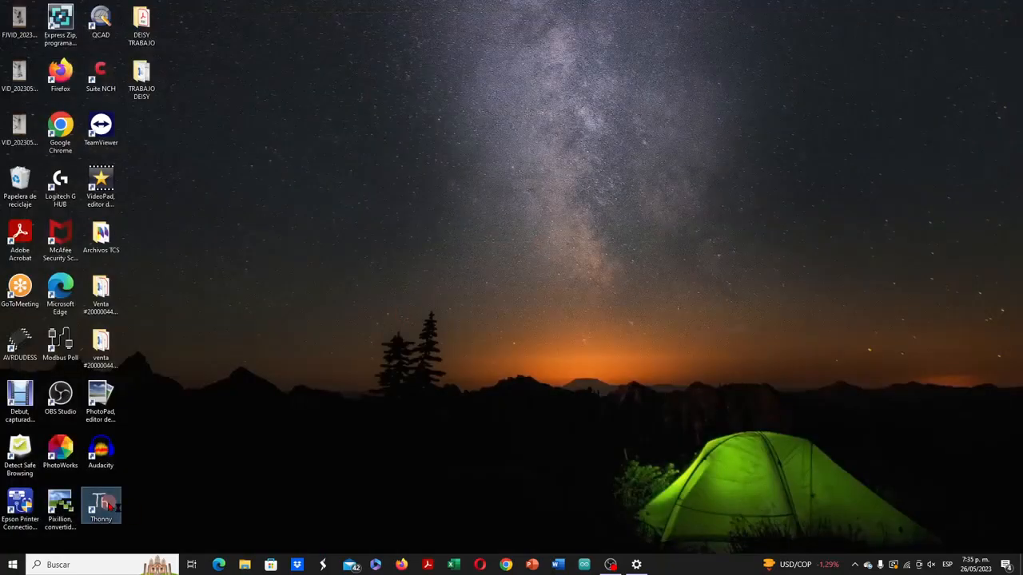
Step: Launch Thonny and set the interpreter to MicroPython (Raspberry Pi Pico) on port COM3
double_click(79, 503)
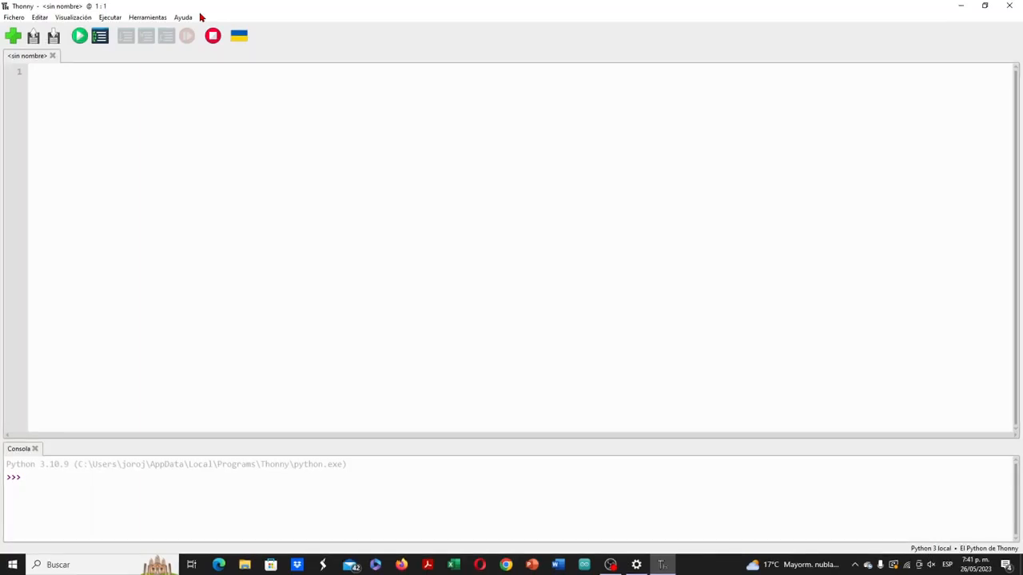
click(110, 17)
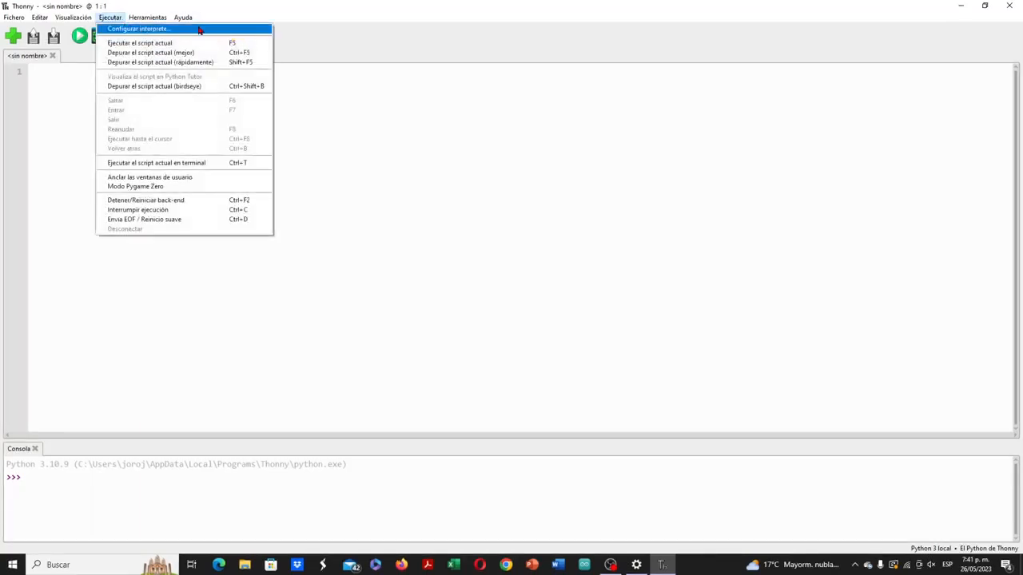
click(137, 27)
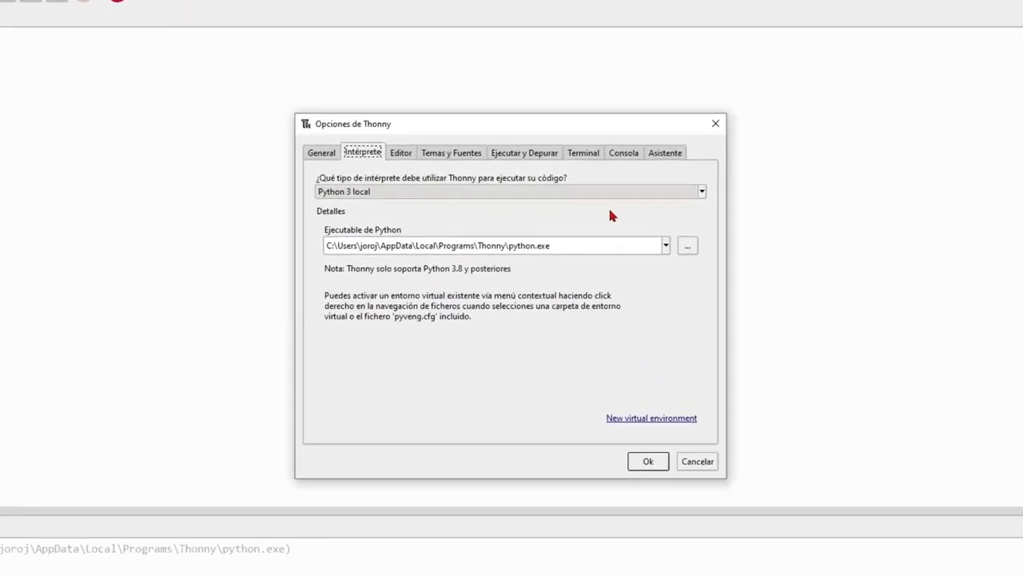
click(701, 191)
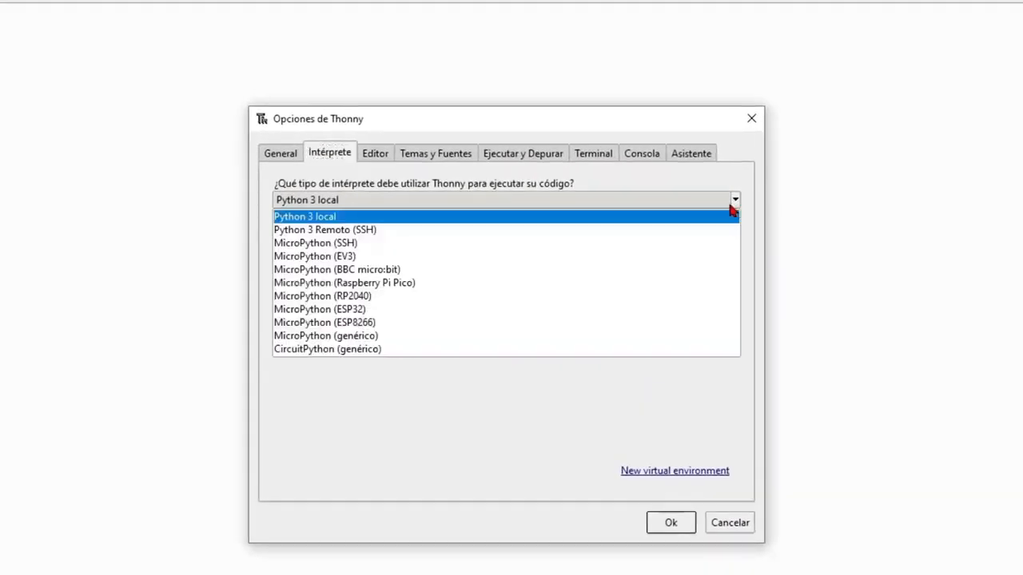
click(343, 282)
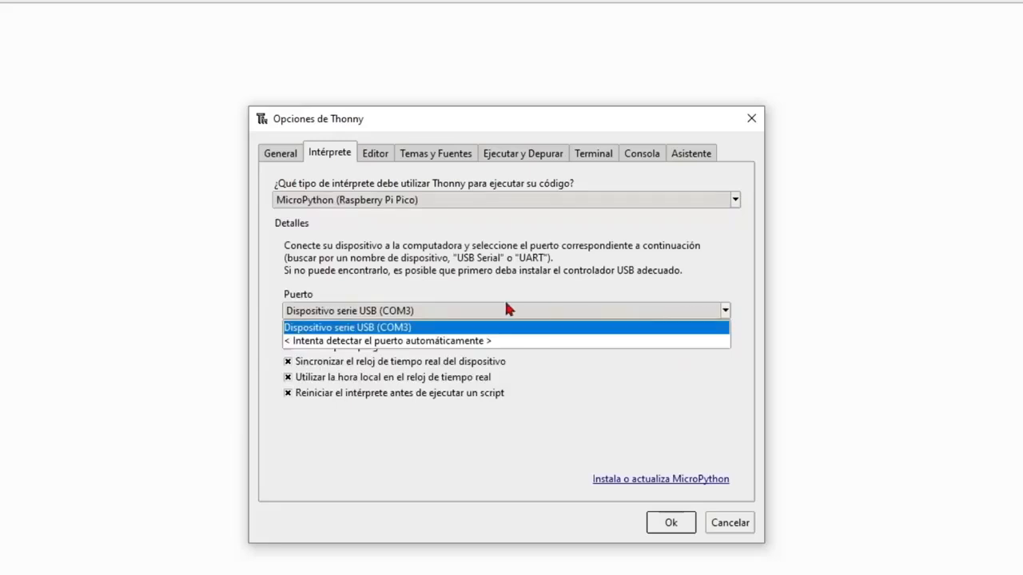
mouse_move(438, 329)
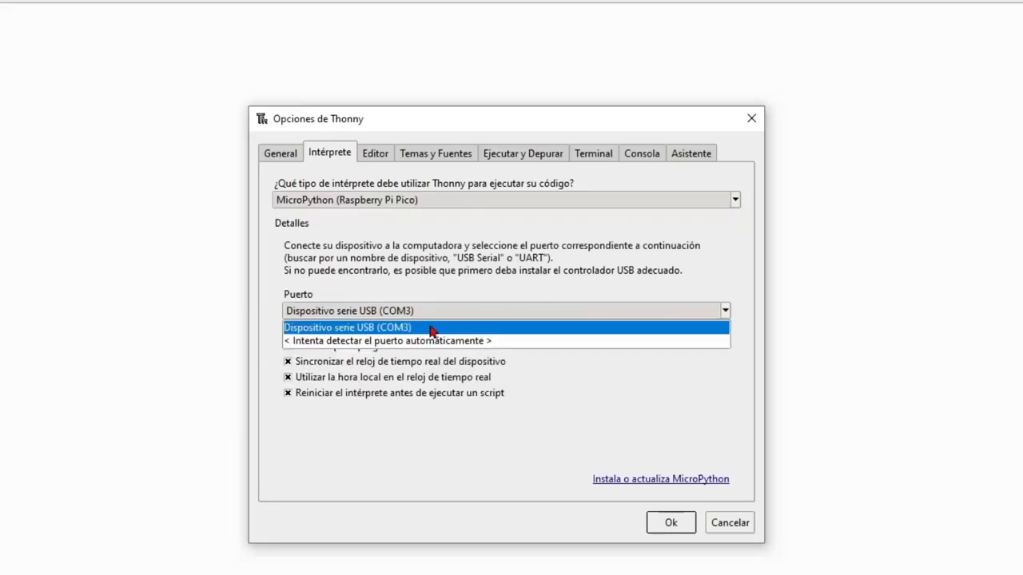
click(676, 522)
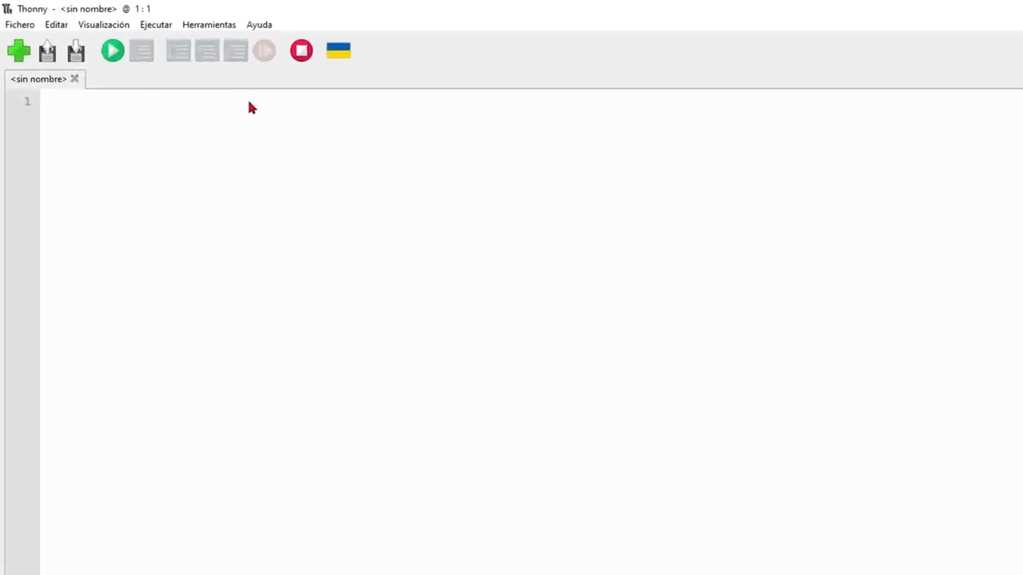
Step: Write the blink code: imports, Pin(25, Pin.OUT), while (True): led.toggle() and sleep(1)
text(from time import sleep)
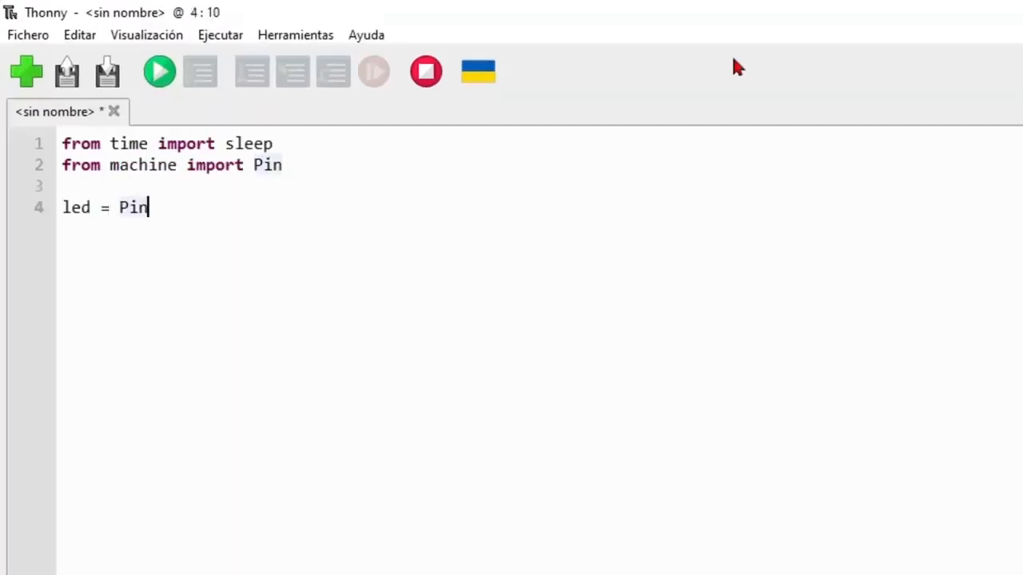
text((25))
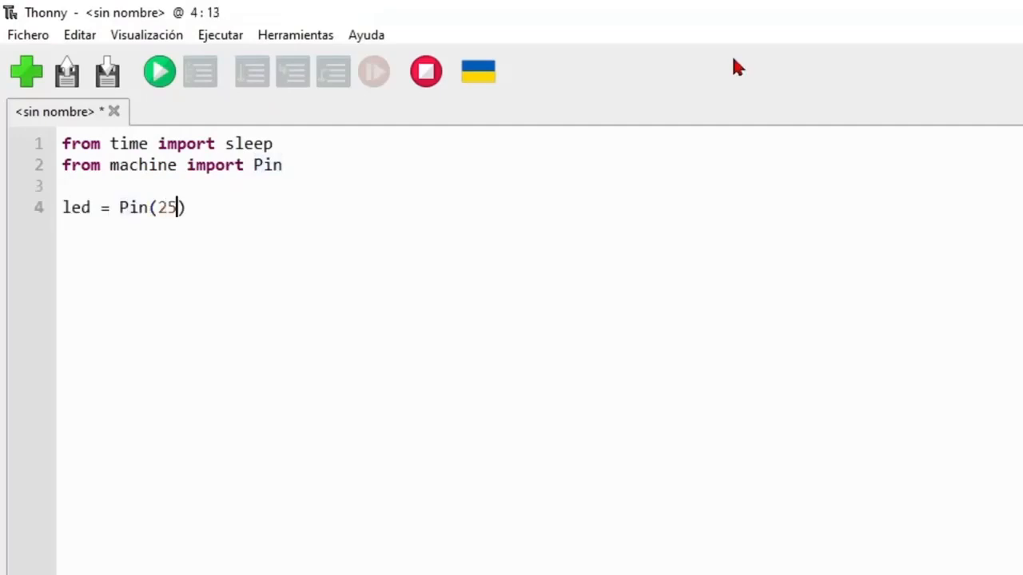
text(,)
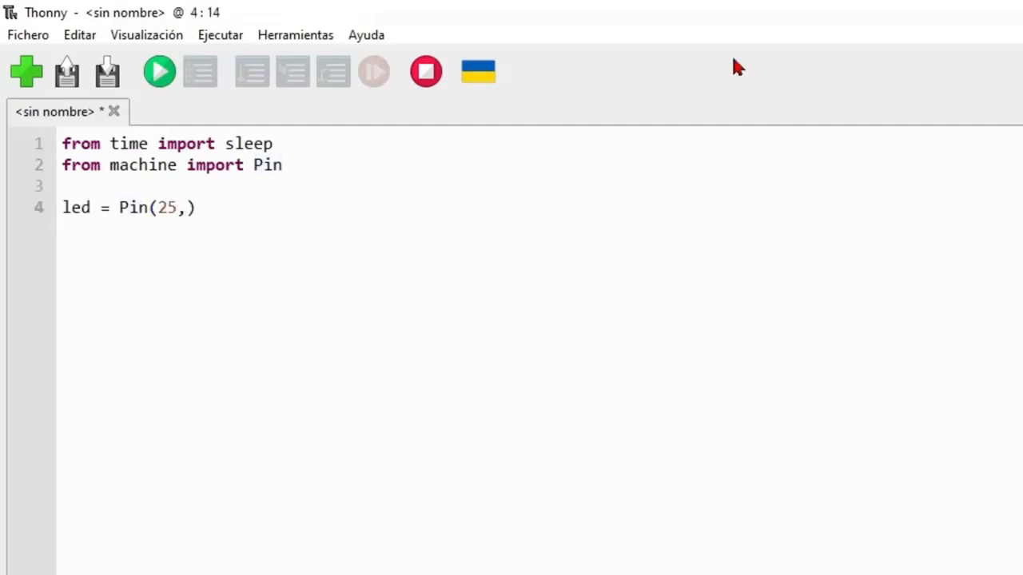
text(Pin.OUT)
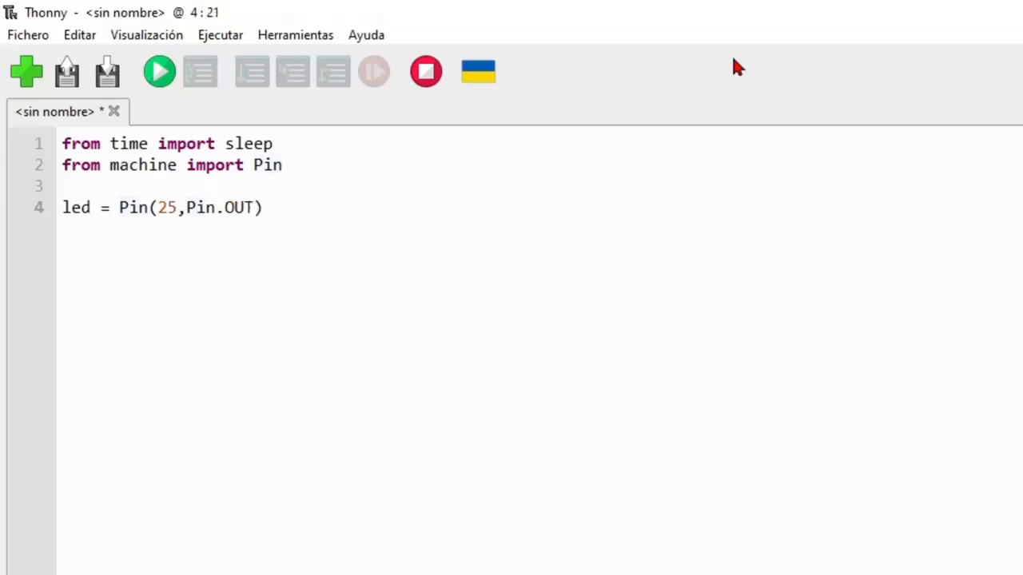
text(while ())
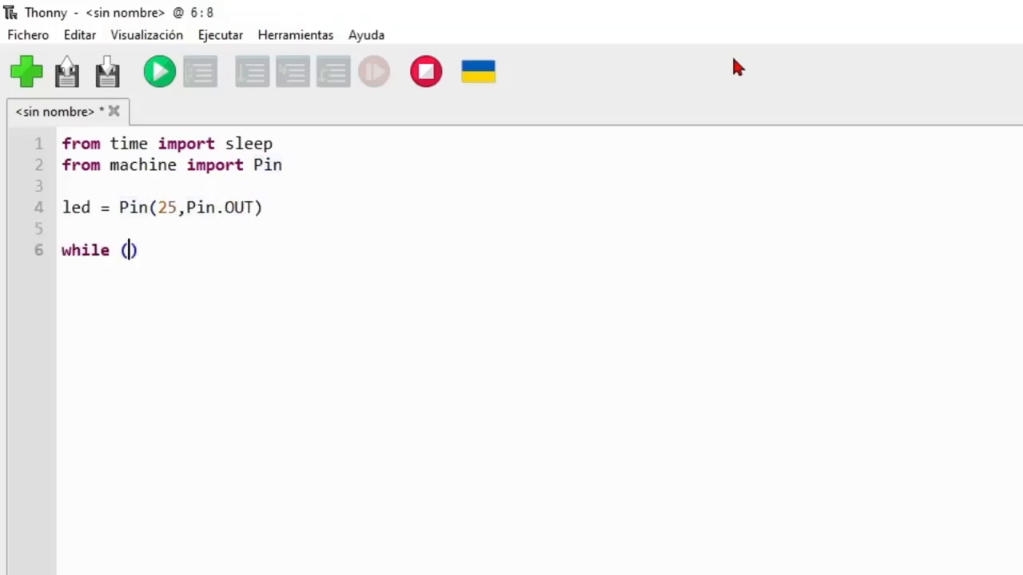
text(True):)
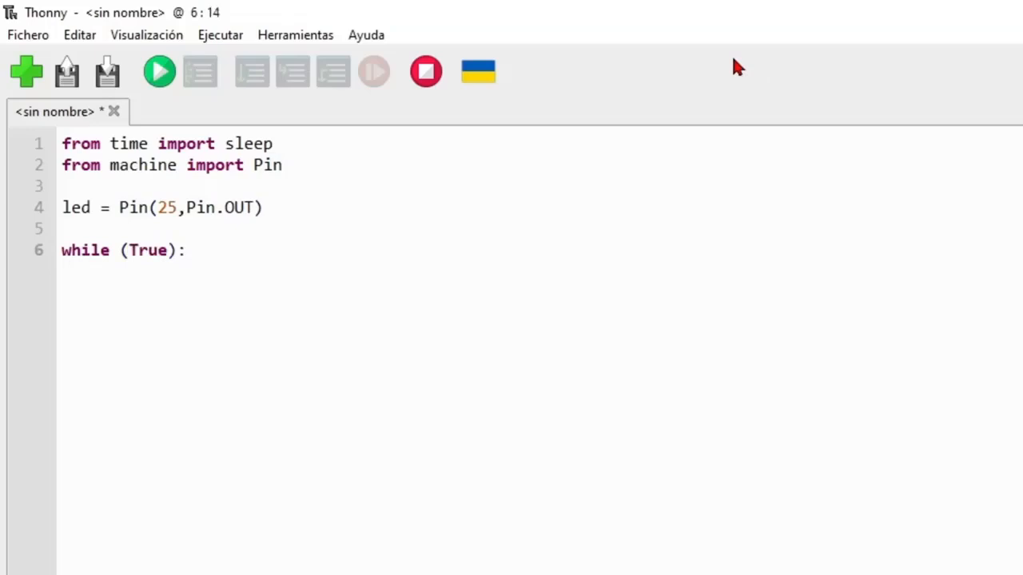
text(led.tog)
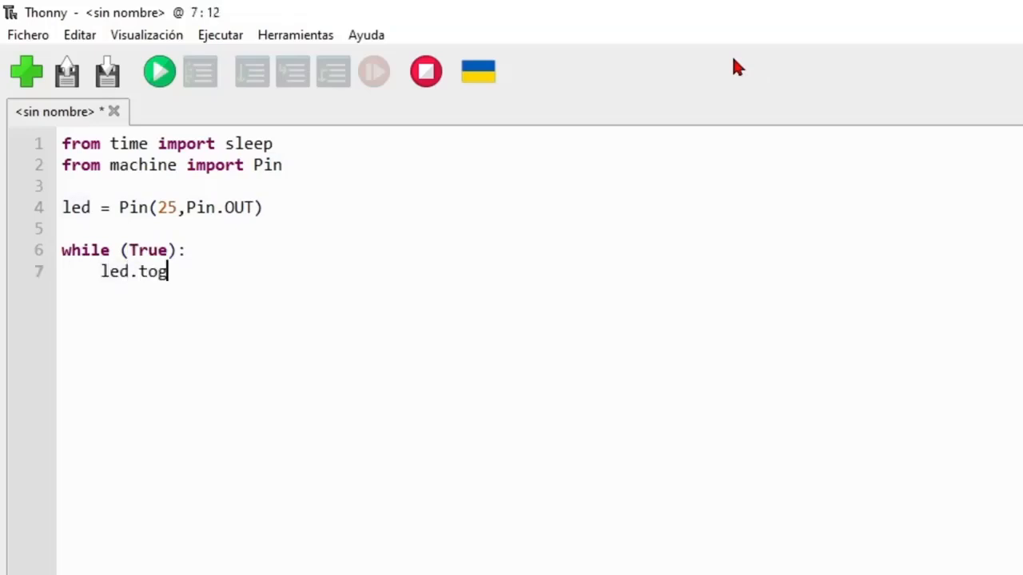
text(gle())
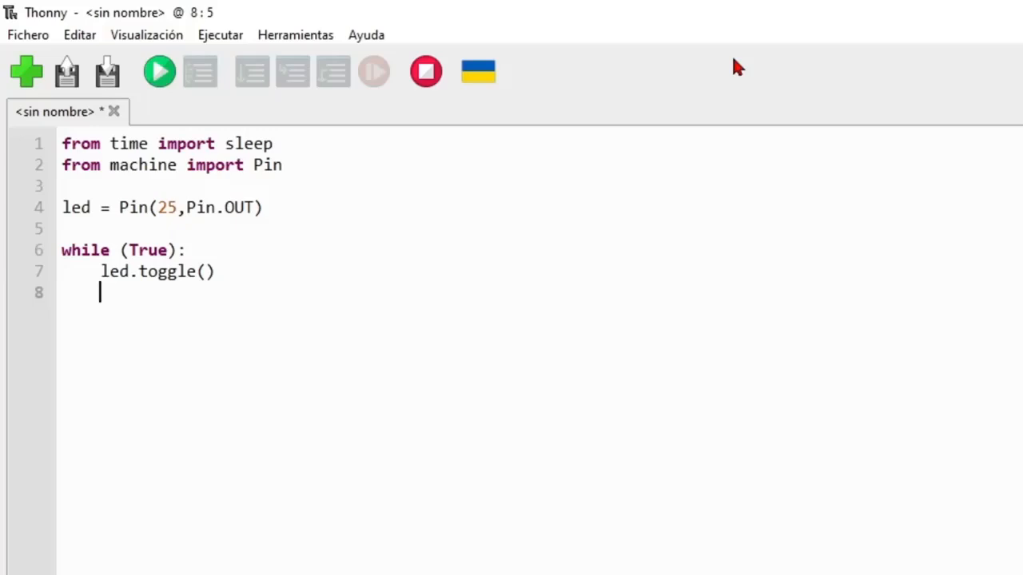
text(sle)
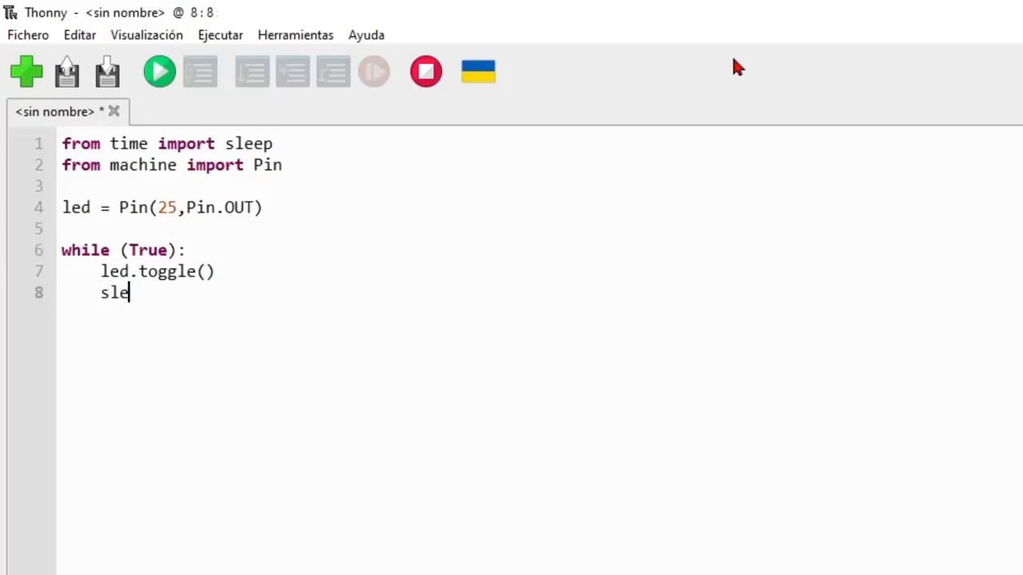
text(ep())
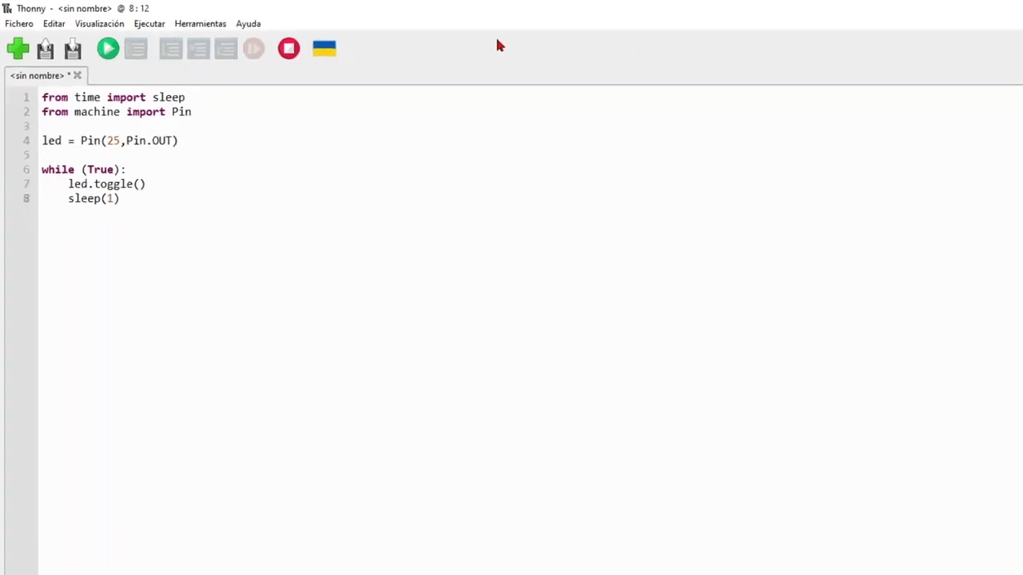
click(101, 50)
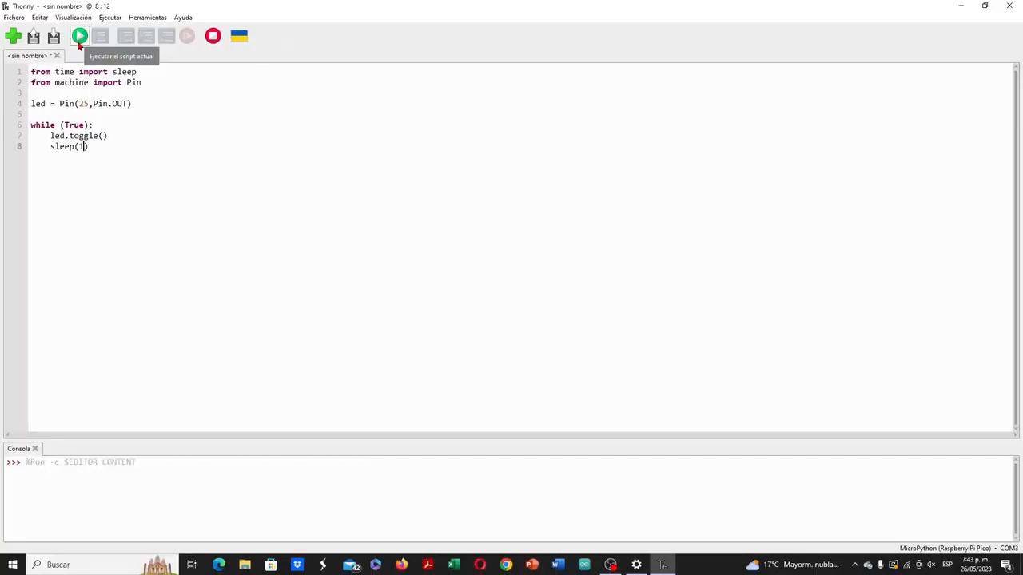
click(78, 35)
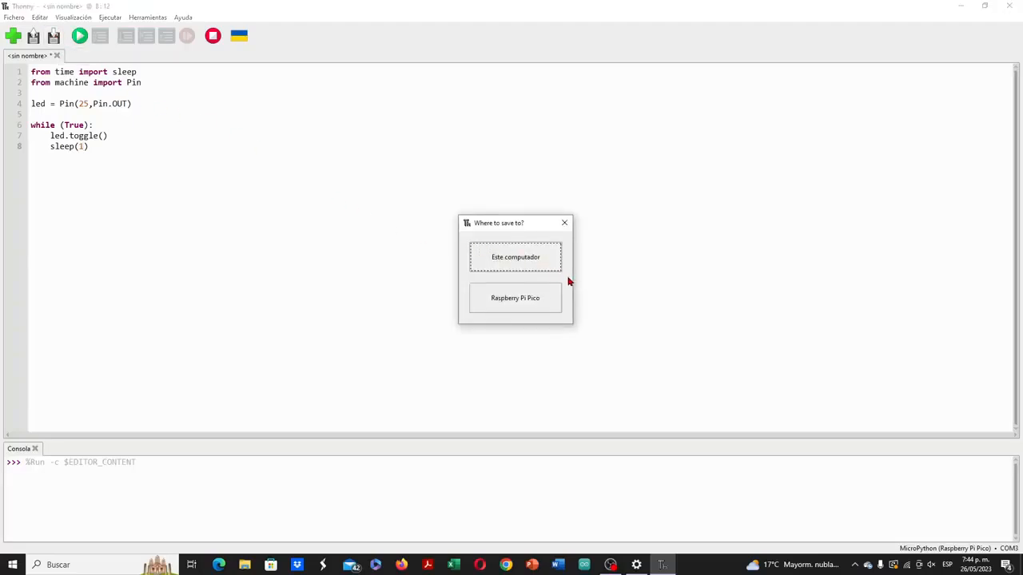
mouse_move(539, 297)
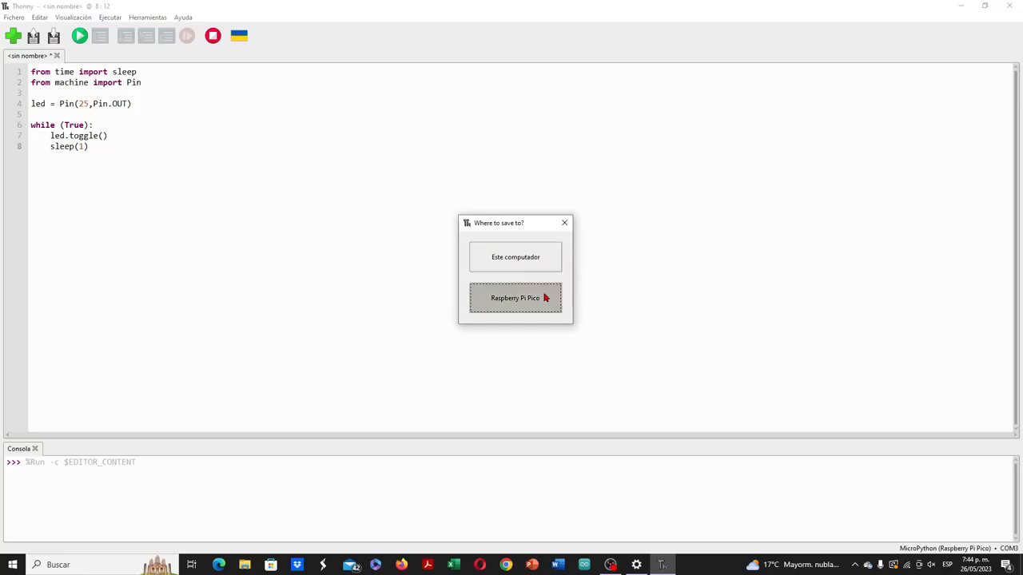
click(514, 298)
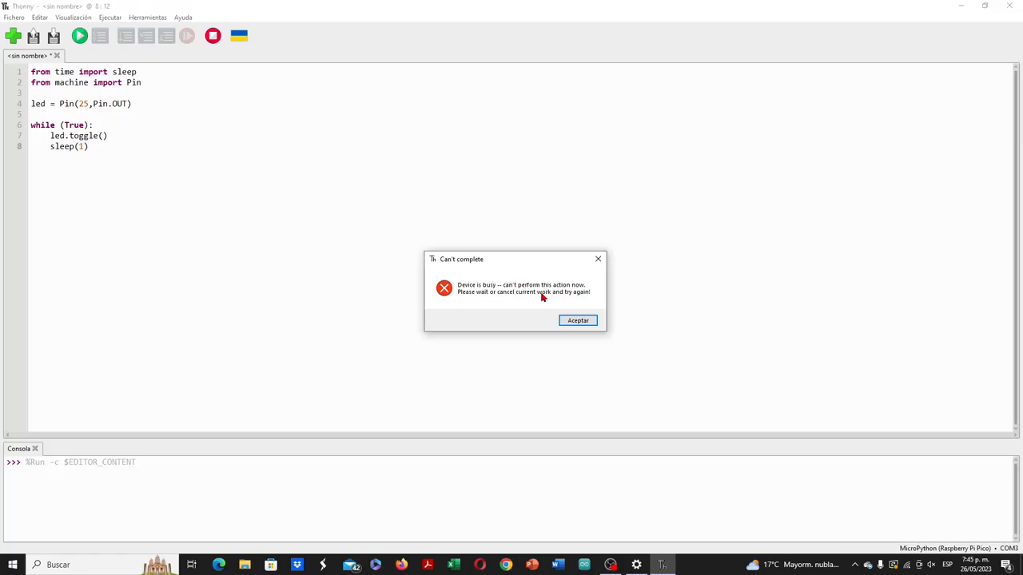
click(577, 321)
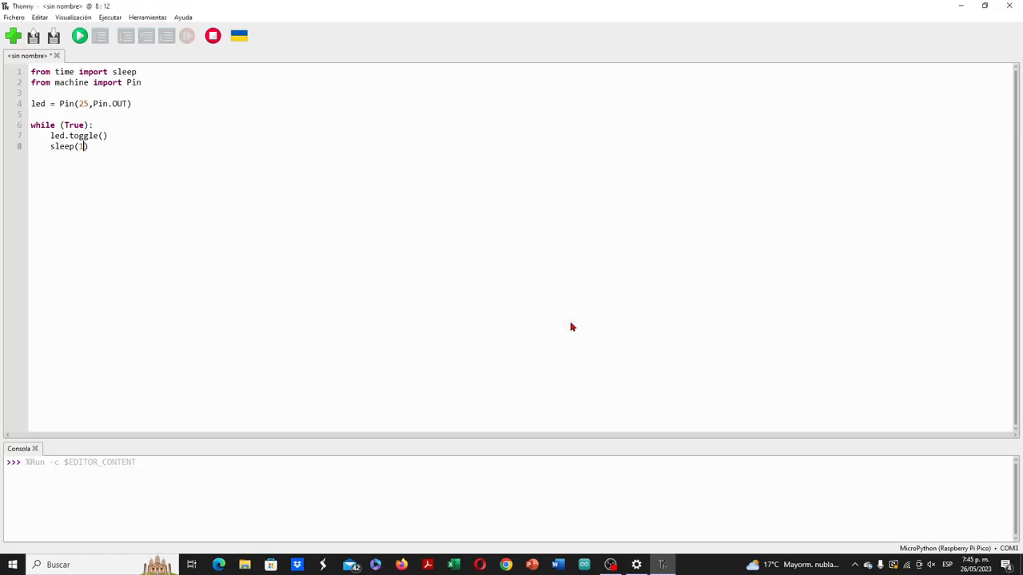
click(217, 34)
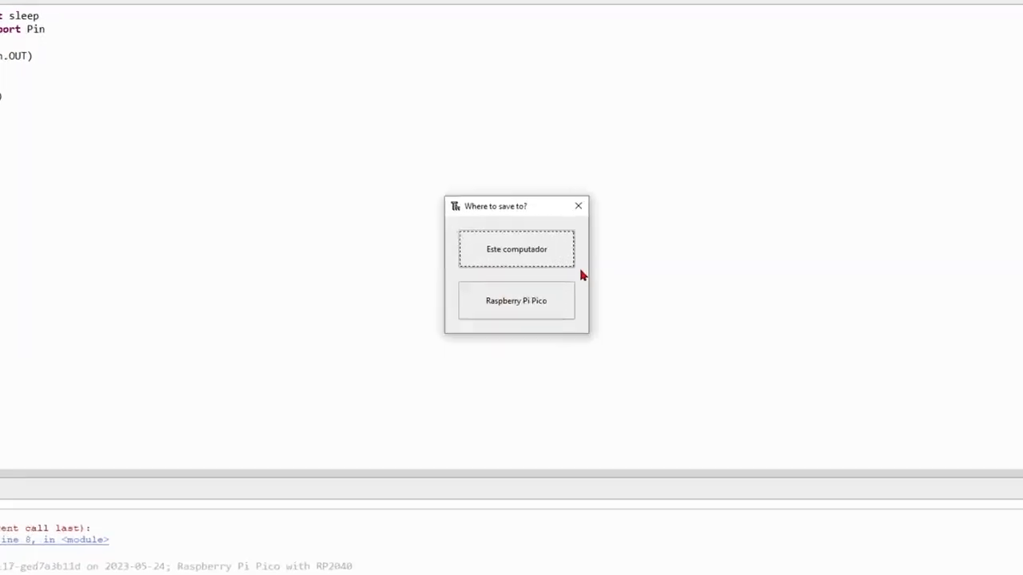
Step: Save the script onto the Raspberry Pi Pico named blink, accepting the .py extension
click(516, 300)
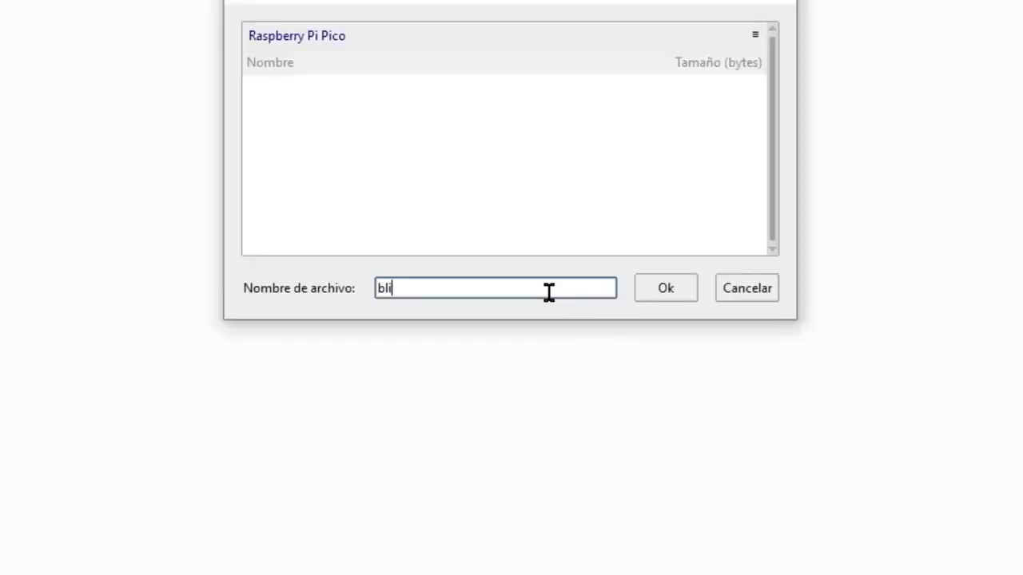
text(nk)
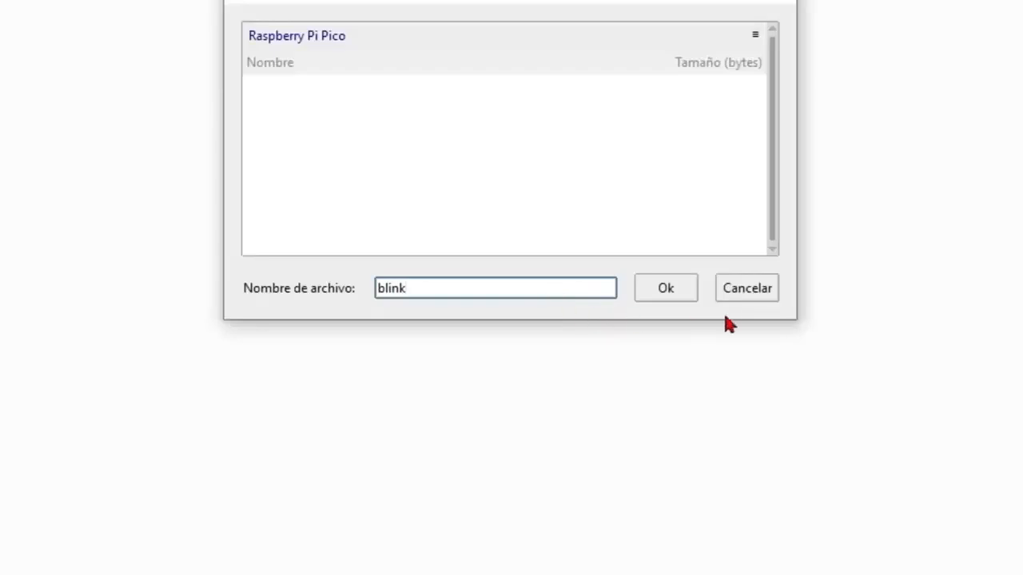
click(665, 288)
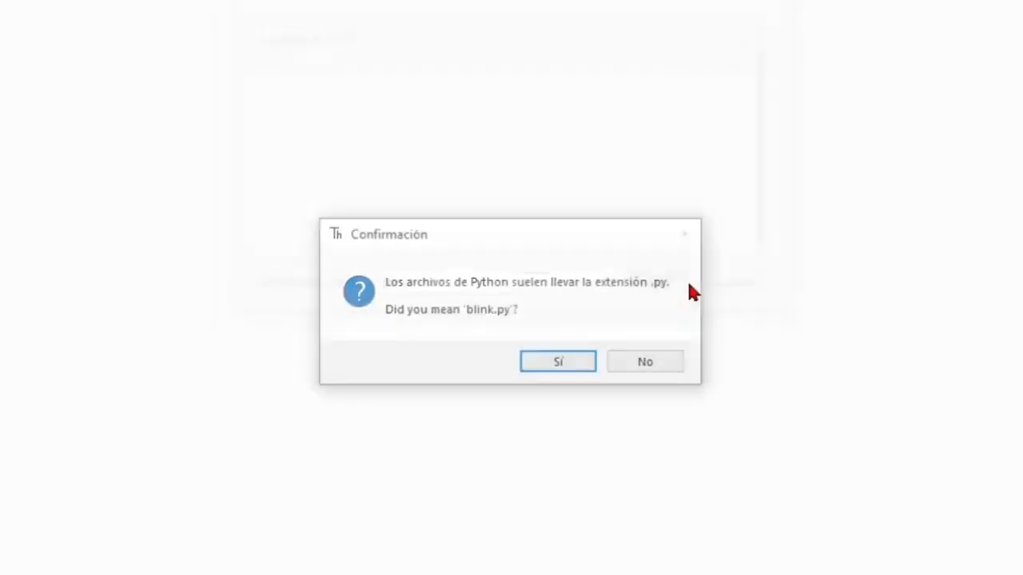
click(557, 361)
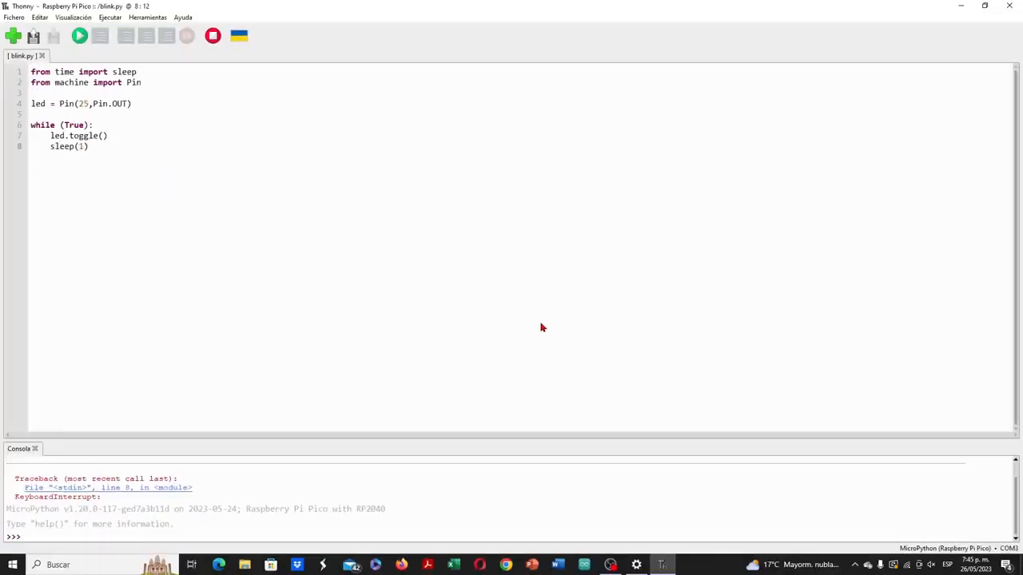
mouse_move(77, 38)
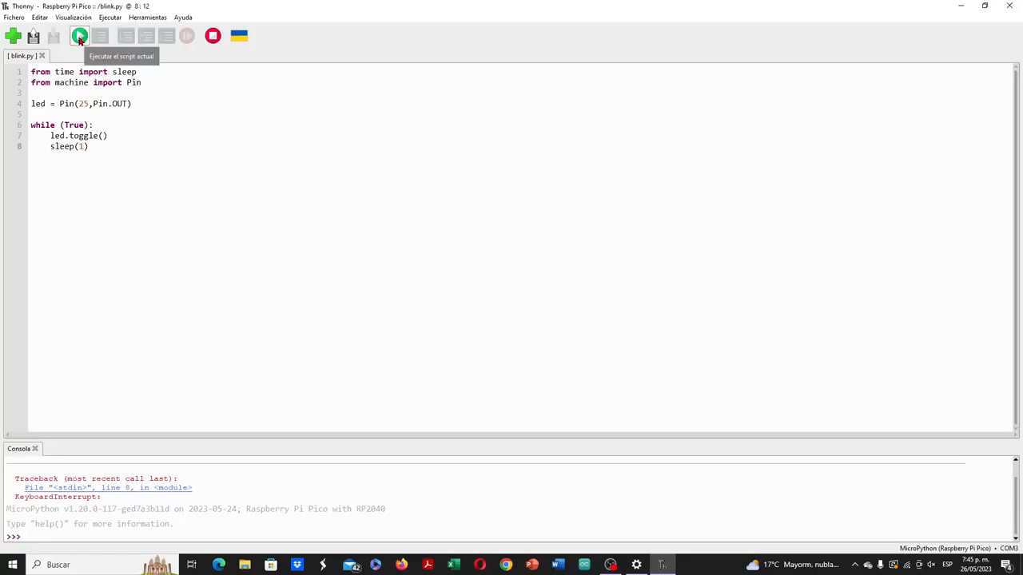
Step: Run blink.py on the Pico from Thonny, starting it a second time
click(77, 37)
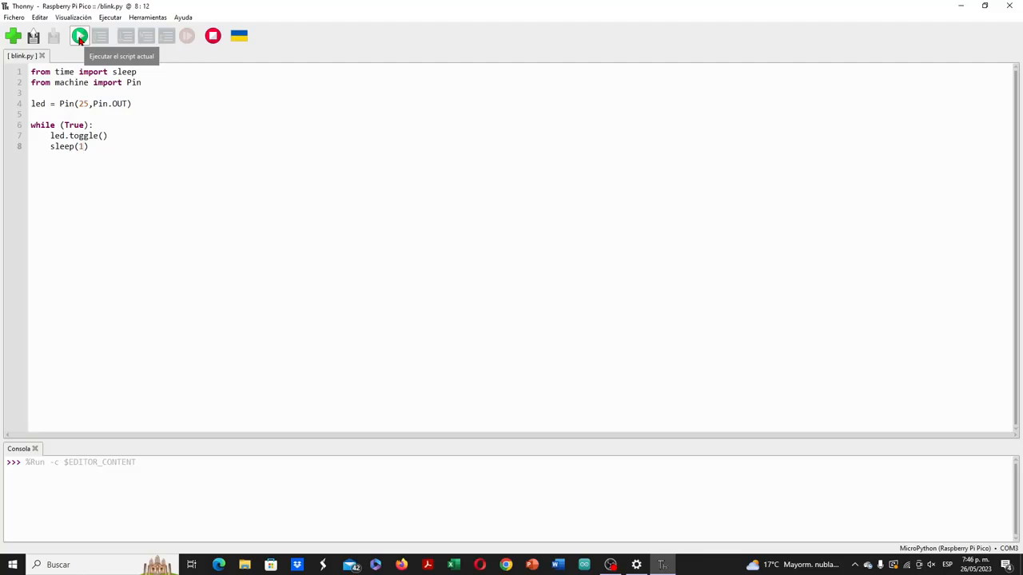
click(90, 18)
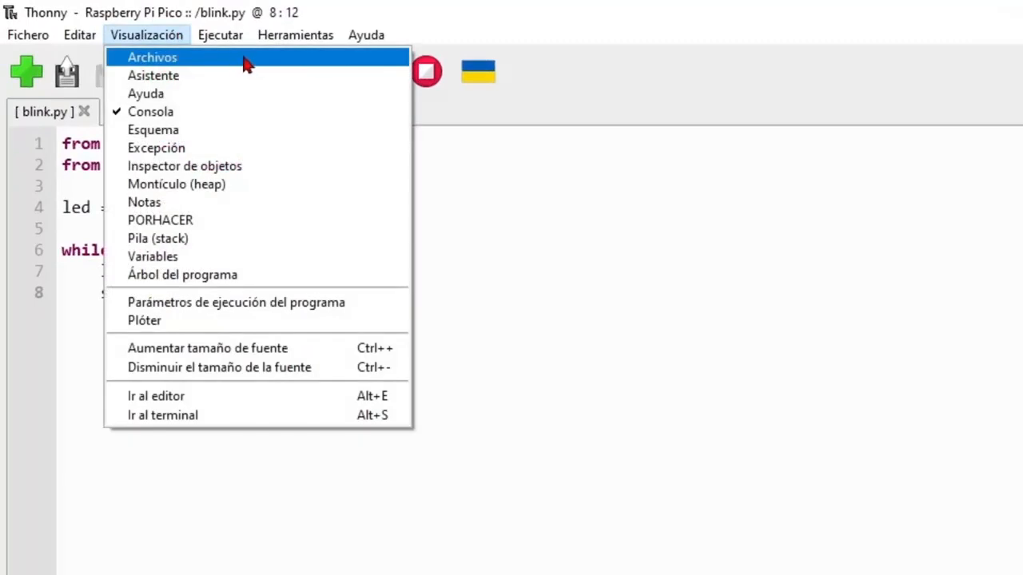
Step: Show the Files panel, select blink.py on the Pico, and change sleep(1) to sleep(0.1)
click(153, 56)
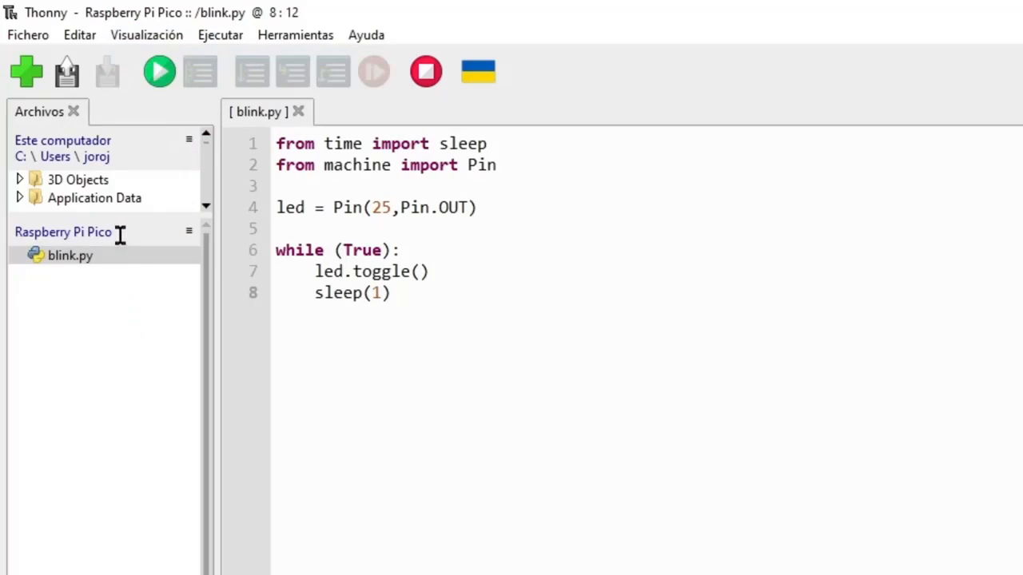
mouse_move(124, 270)
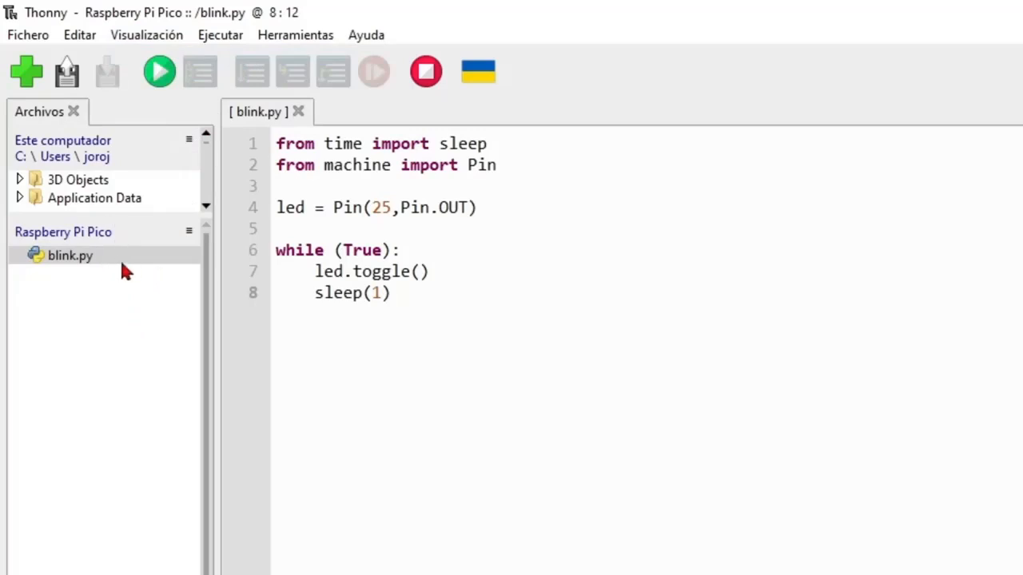
click(71, 256)
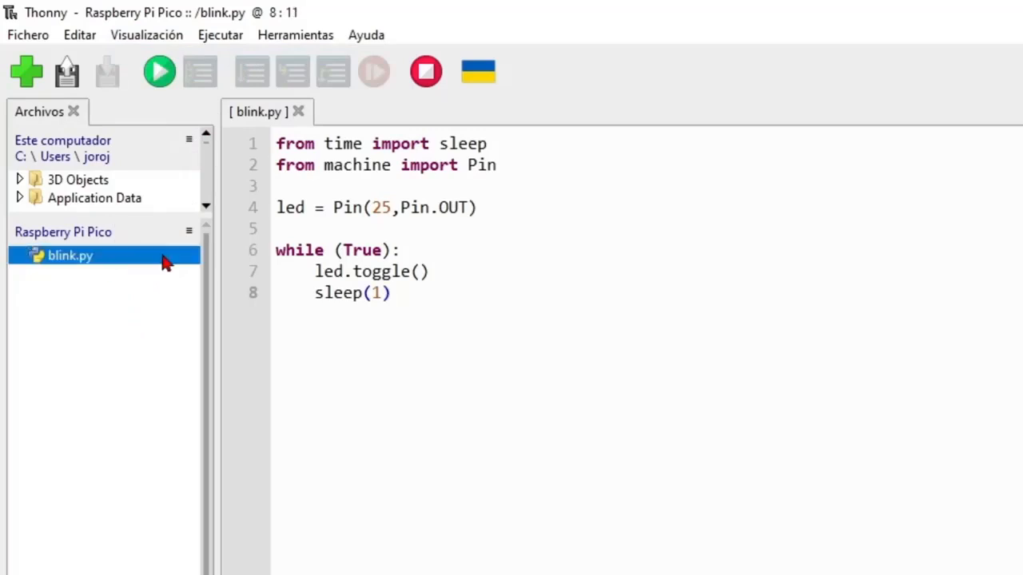
mouse_move(187, 264)
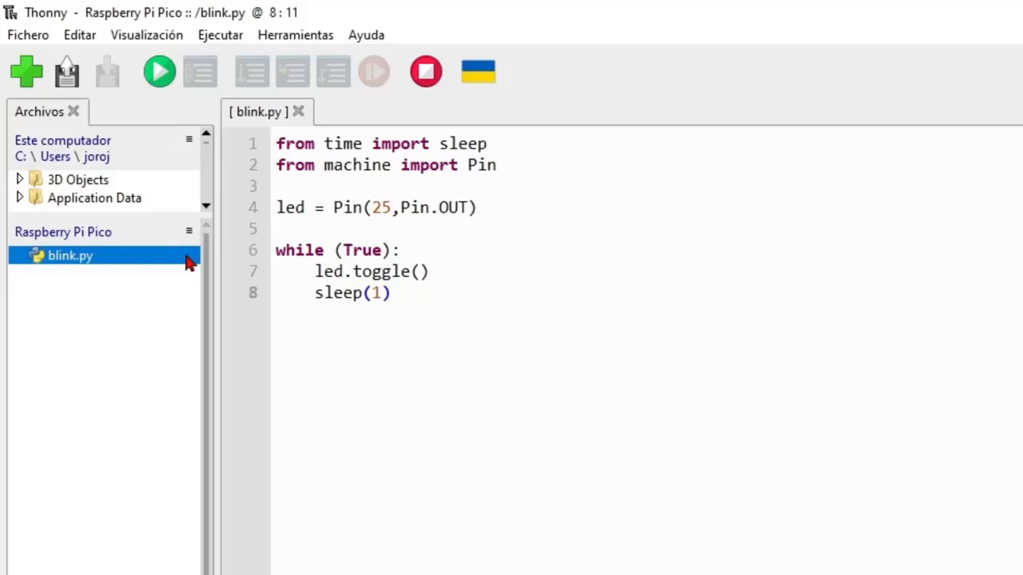
click(369, 293)
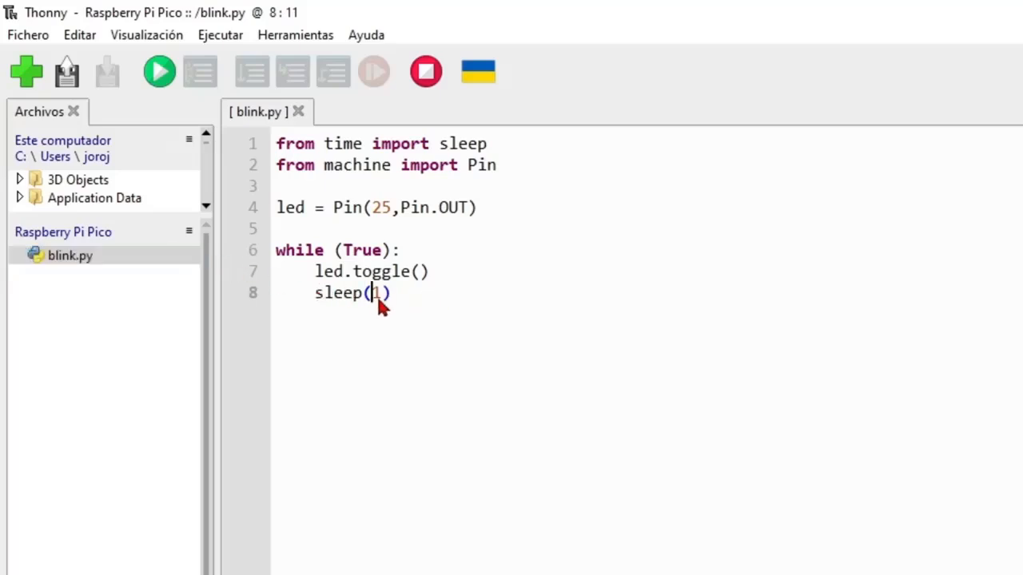
text(0.)
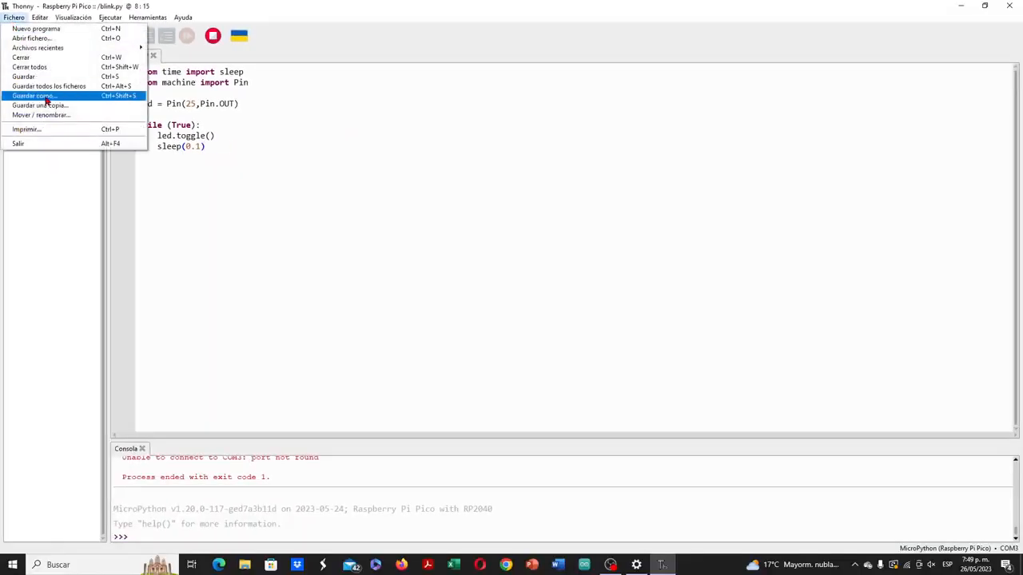
Step: Save the sleep(0.1) blink script onto the Raspberry Pi Pico under the name main
click(42, 94)
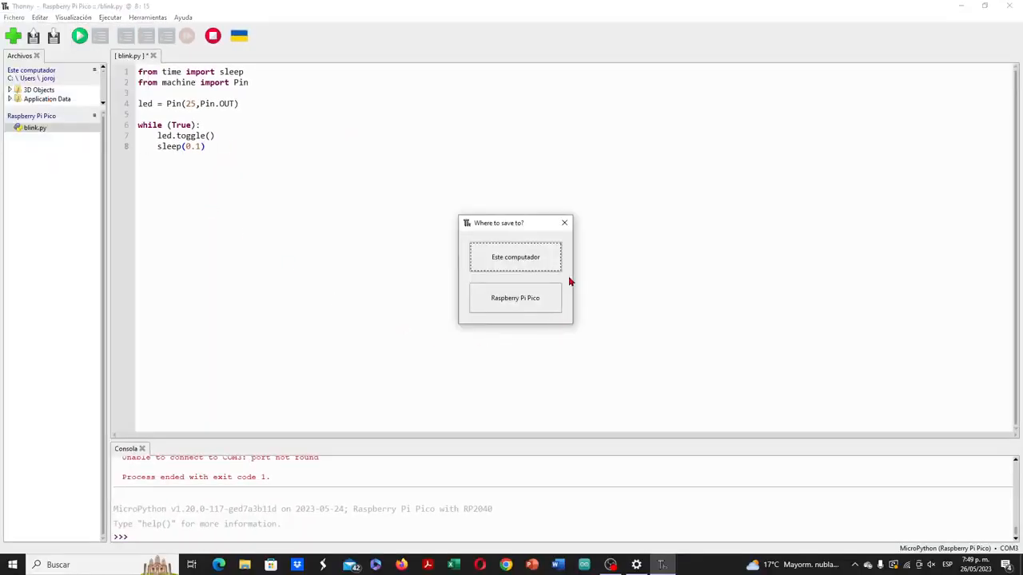
click(514, 298)
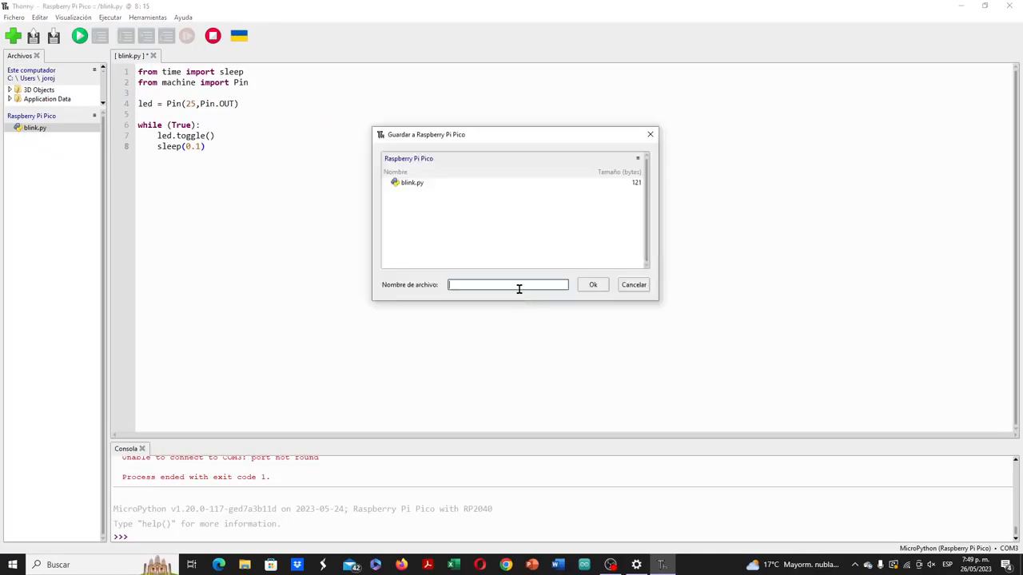
text(main)
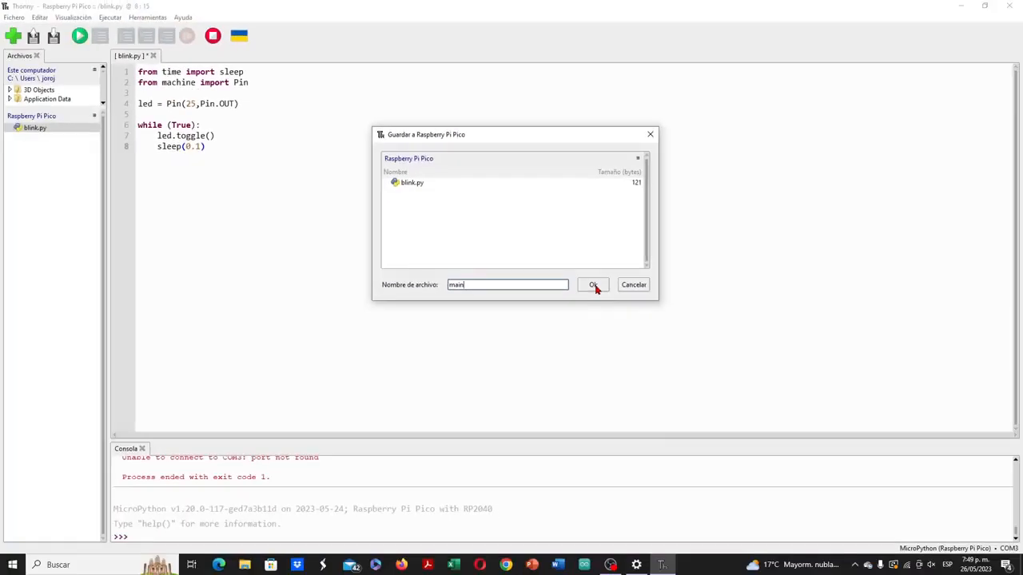
click(593, 284)
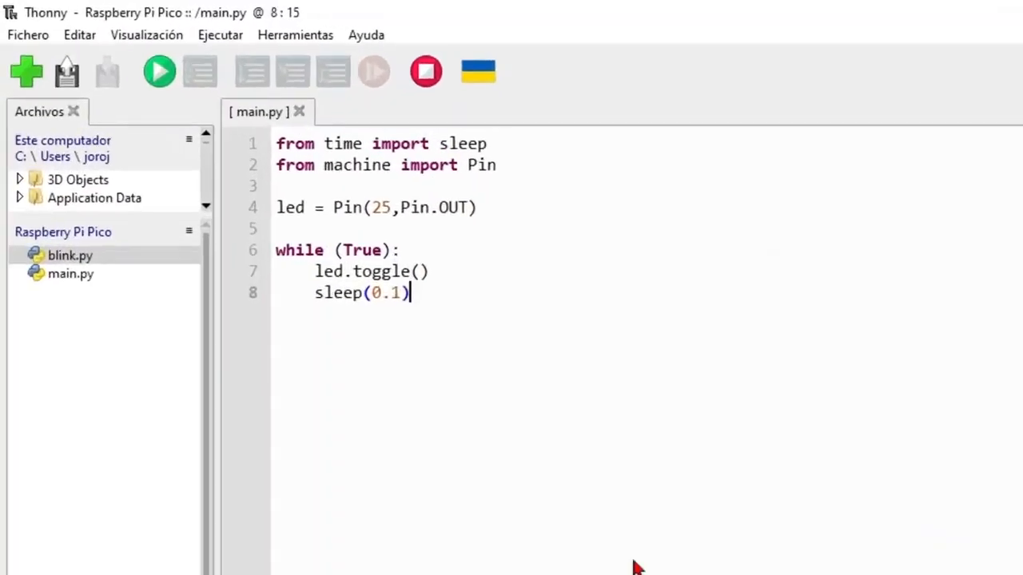
click(71, 273)
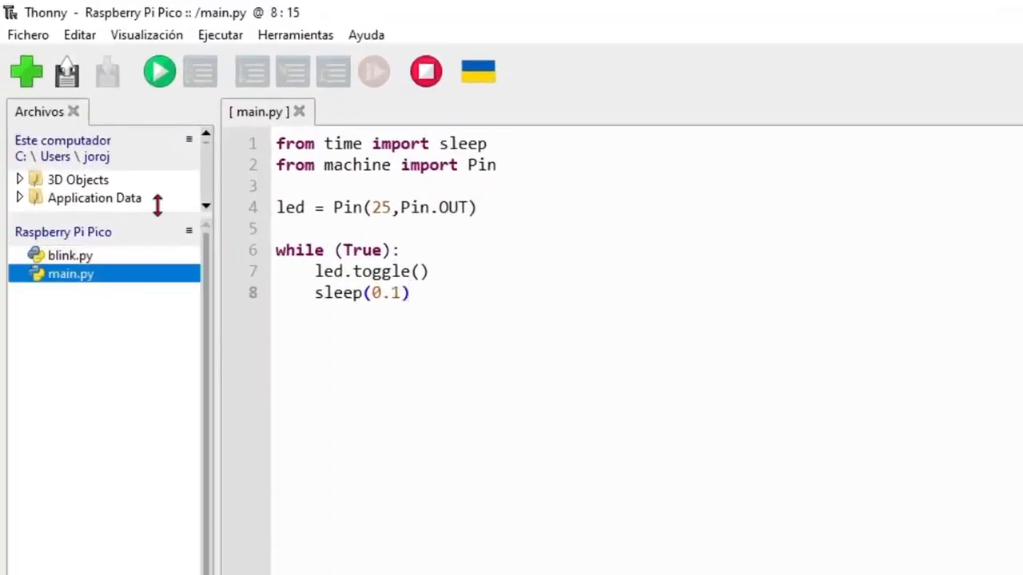